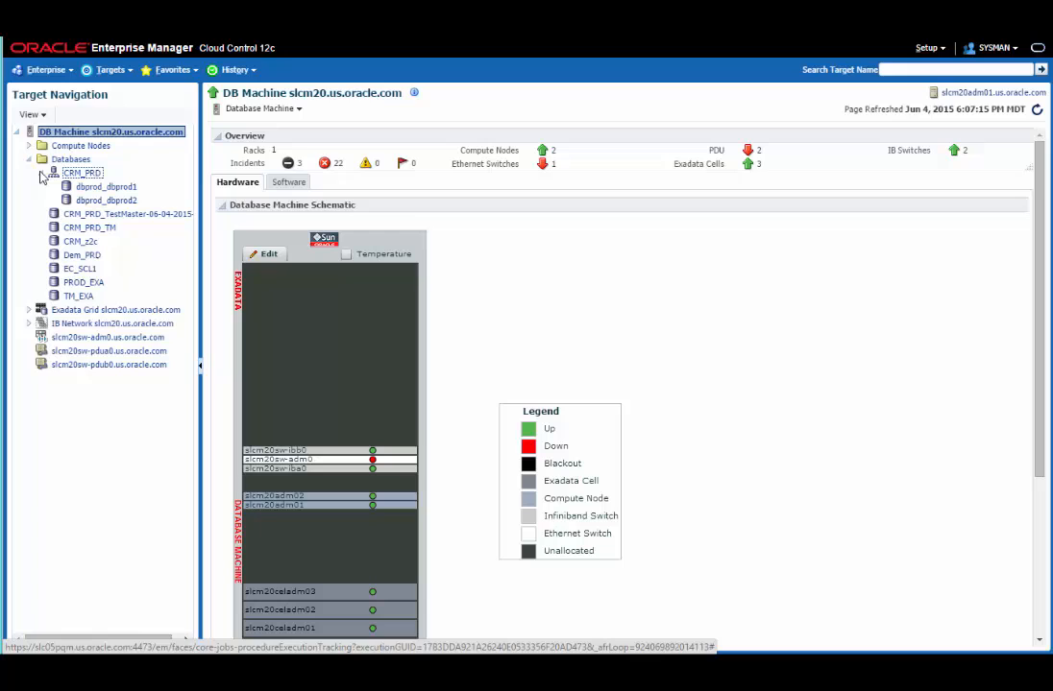
{"action": "mouse_move", "coordinate": [43, 176]}
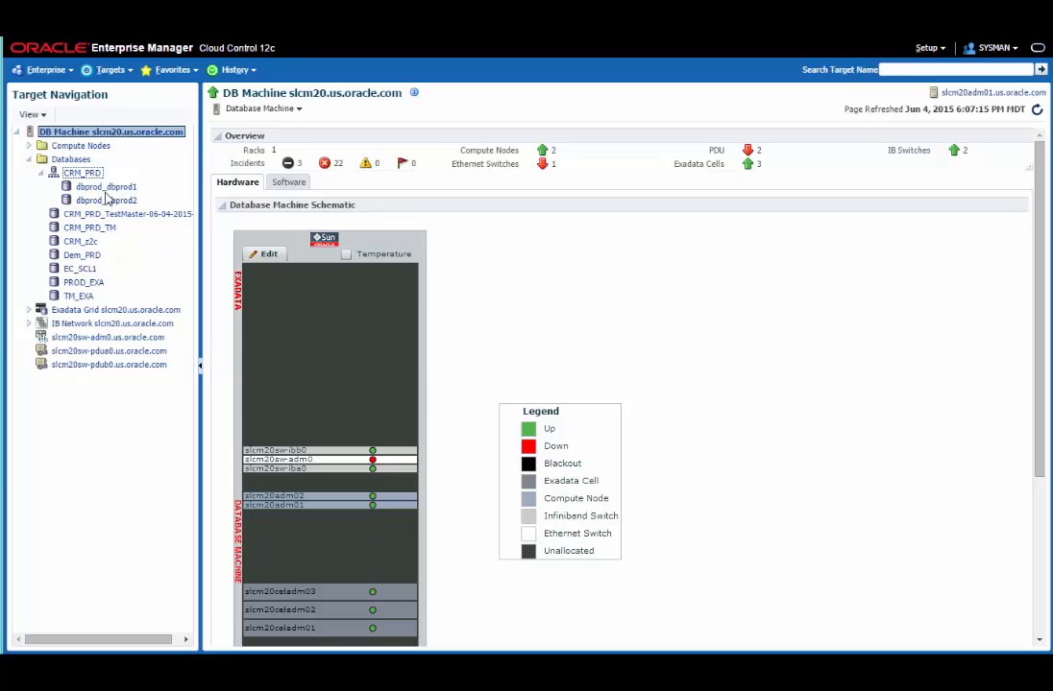
- Bring up the action menu on the CRM_PRD database target in Target Navigation
{"action": "left_click", "coordinate": [84, 173]}
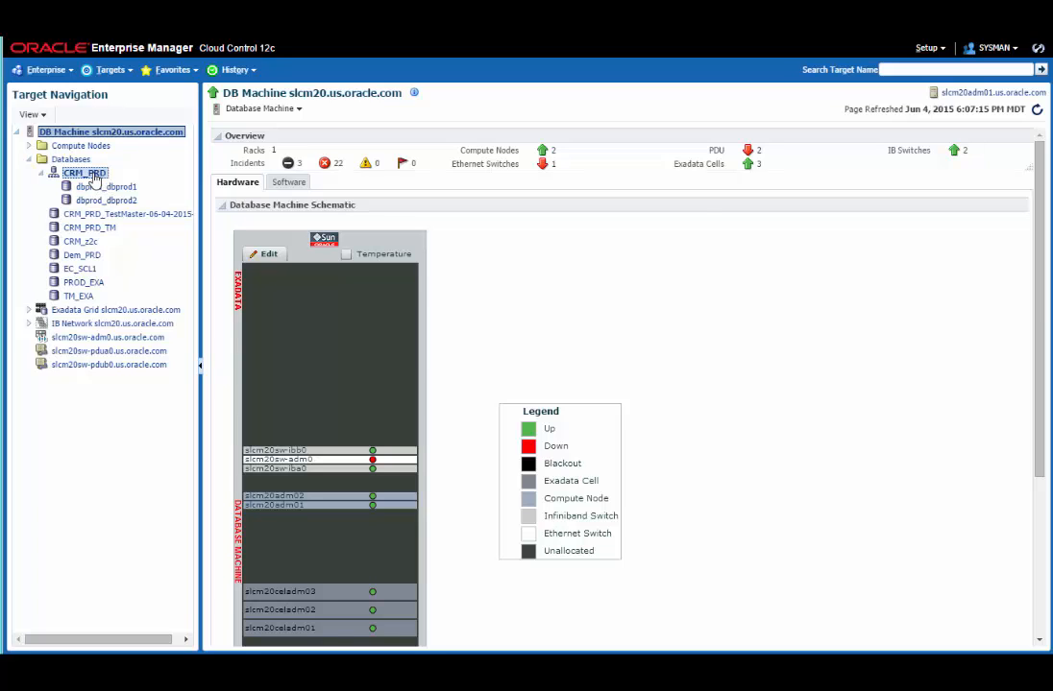
{"action": "right_click", "coordinate": [85, 173]}
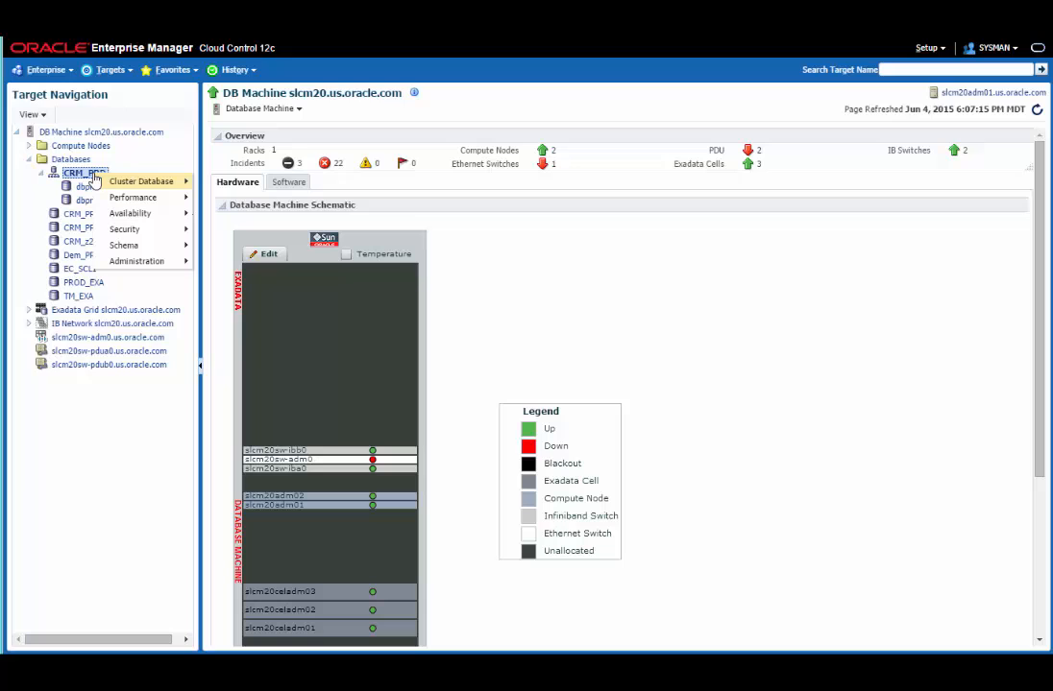
{"action": "mouse_move", "coordinate": [133, 198]}
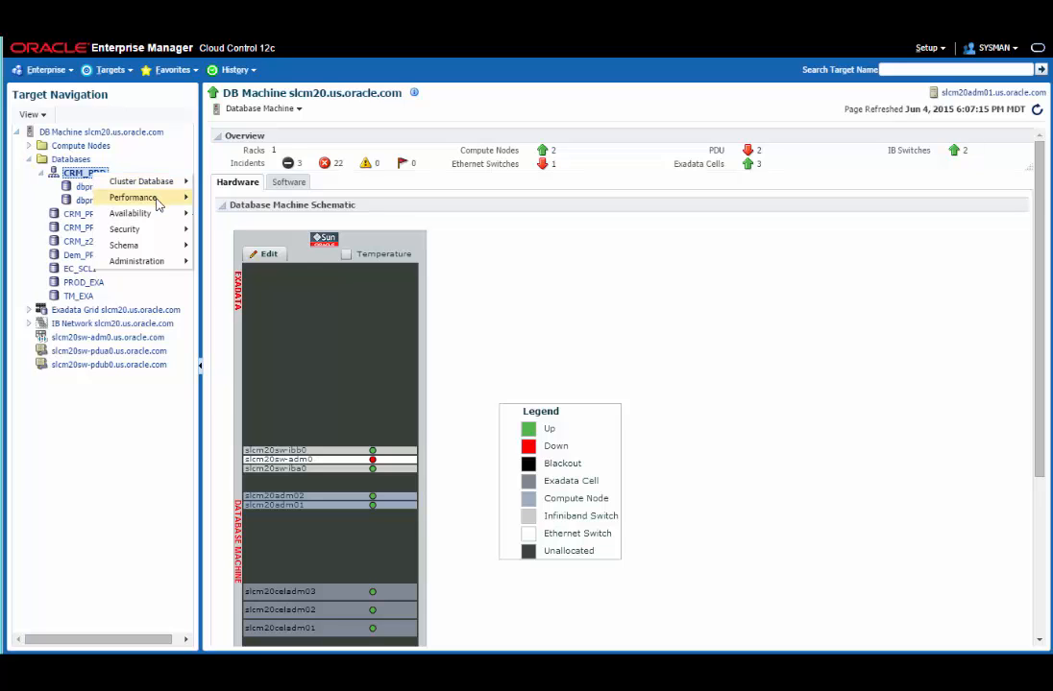
{"action": "mouse_move", "coordinate": [142, 180]}
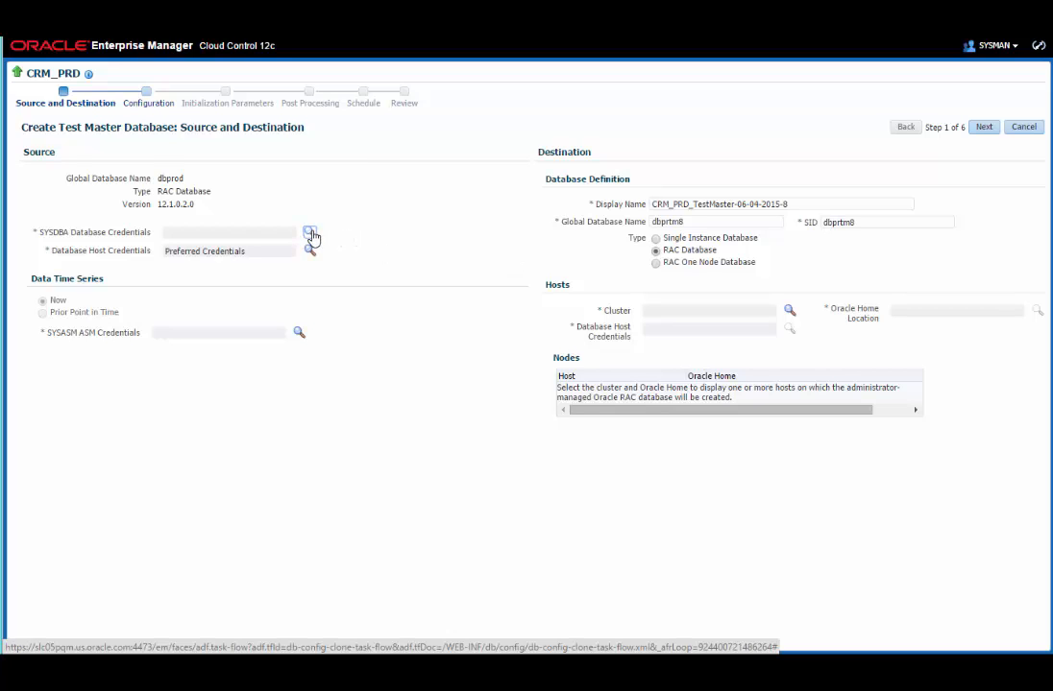
- Set the source to use the named SYSDBA credential and the SYS_ASM1 ASM credential
{"action": "left_click", "coordinate": [311, 231]}
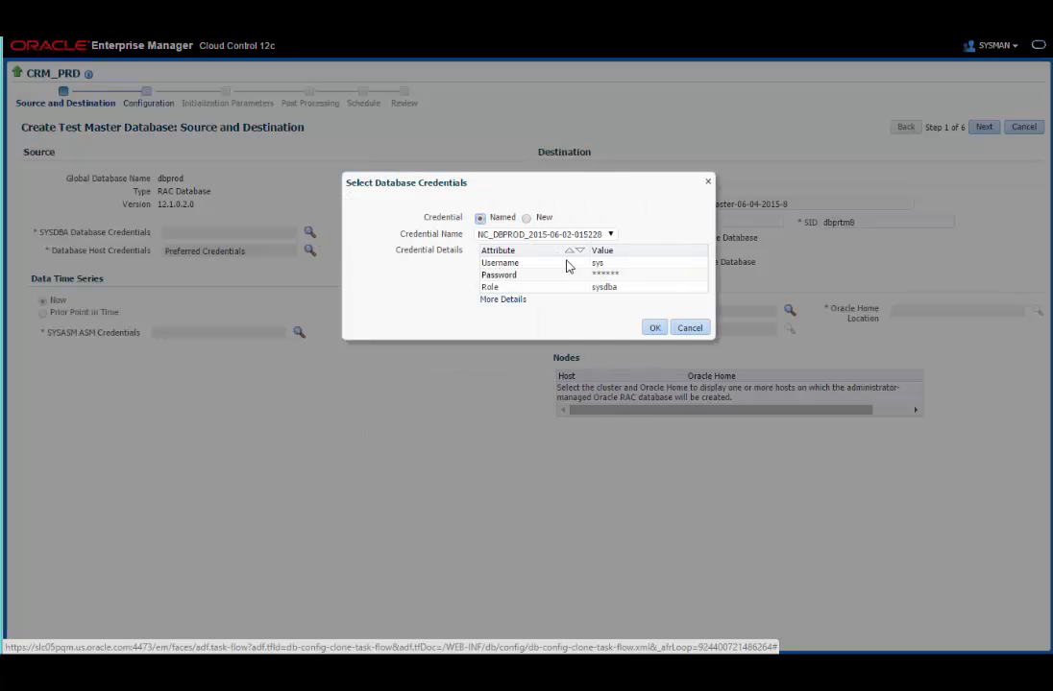
{"action": "left_click", "coordinate": [653, 327]}
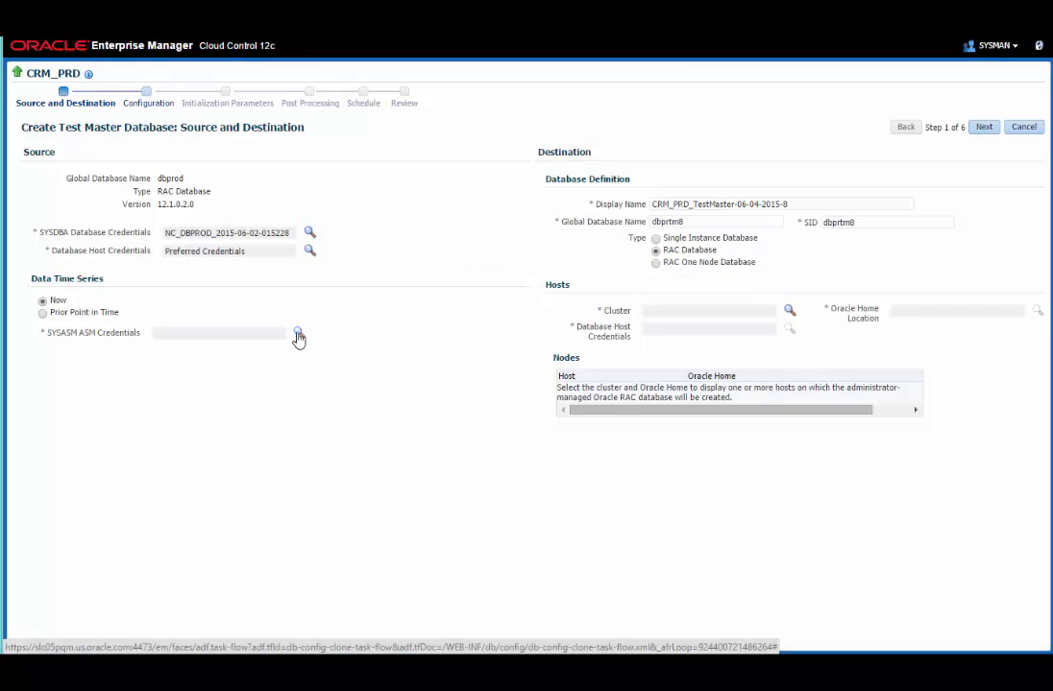
{"action": "left_click", "coordinate": [300, 332]}
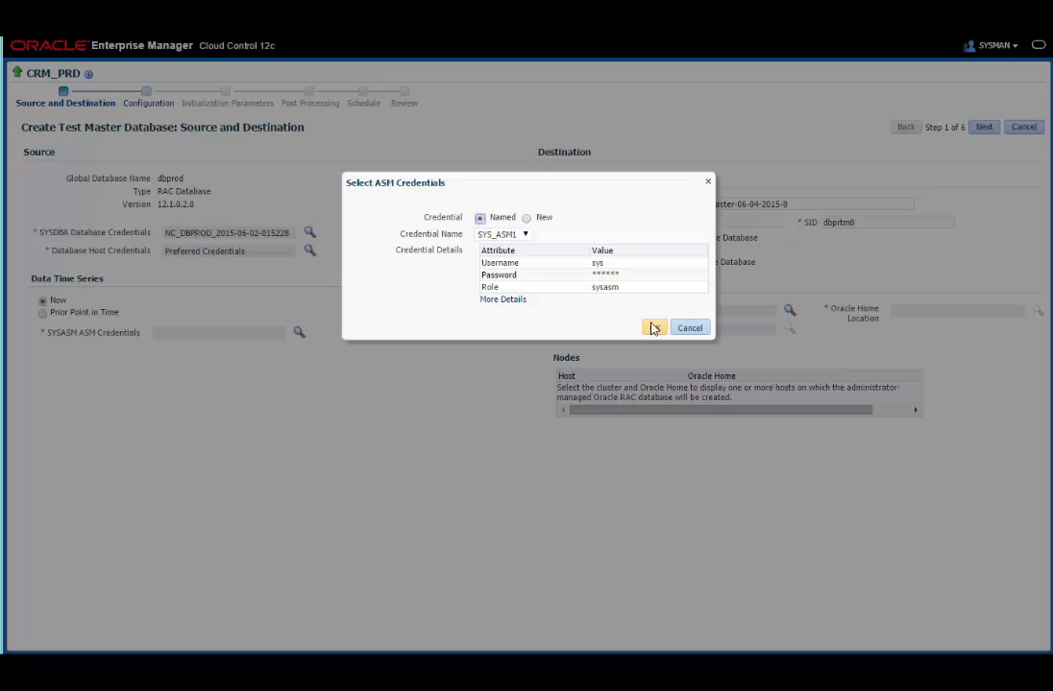
{"action": "left_click", "coordinate": [653, 326]}
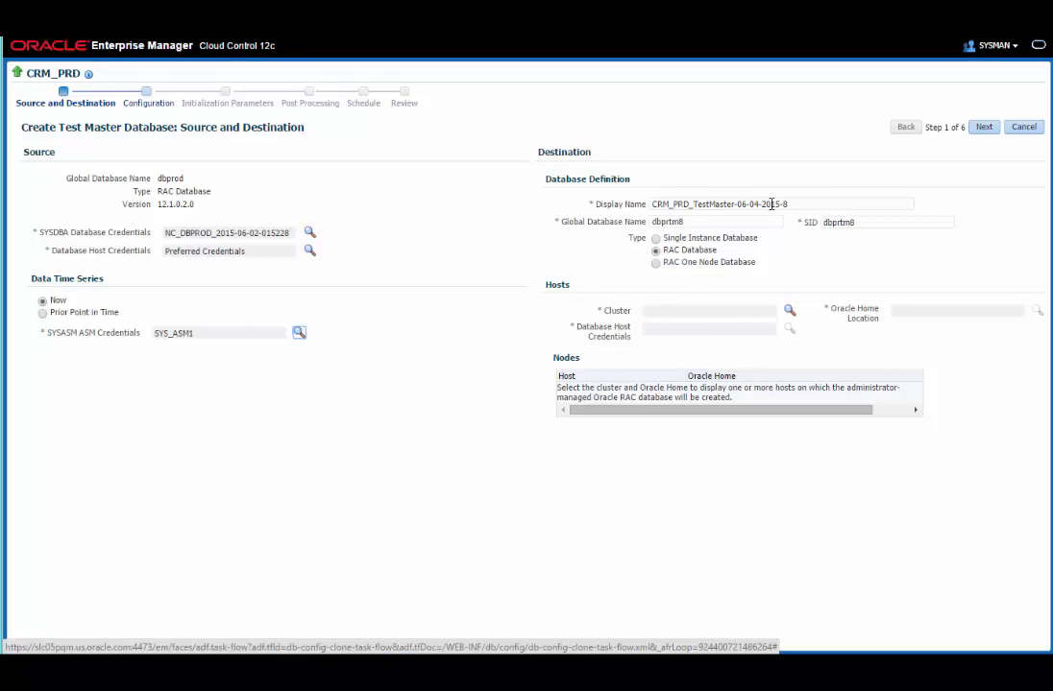
- Rename the test master CRM_PRD_TestMaster2 and make it a single instance database
{"action": "double_click", "coordinate": [759, 203]}
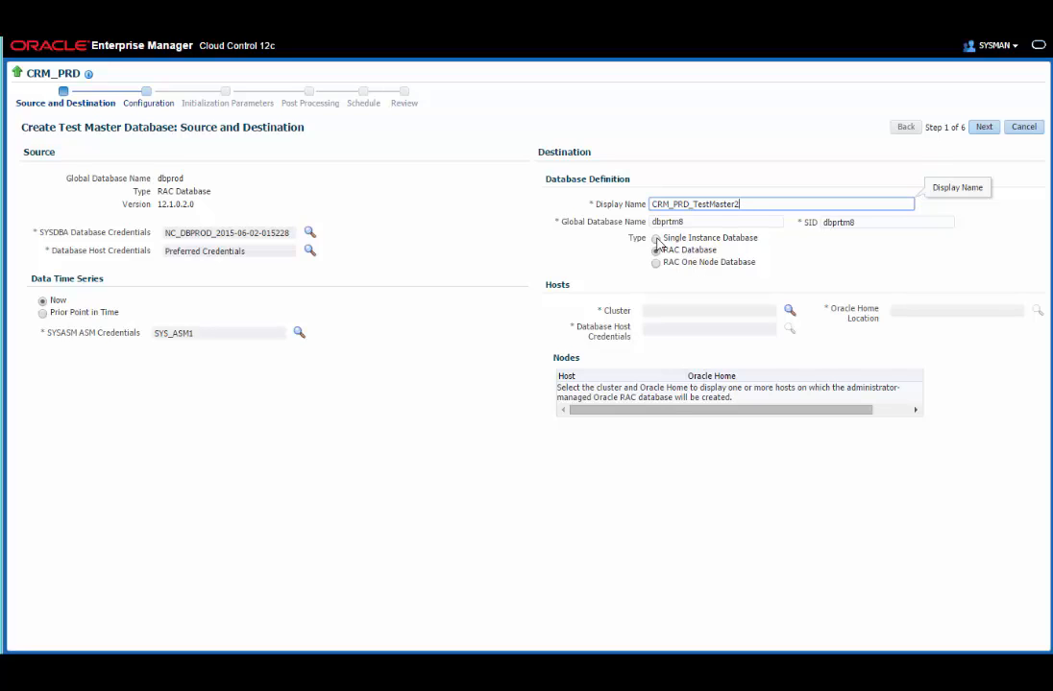
{"action": "left_click", "coordinate": [657, 238]}
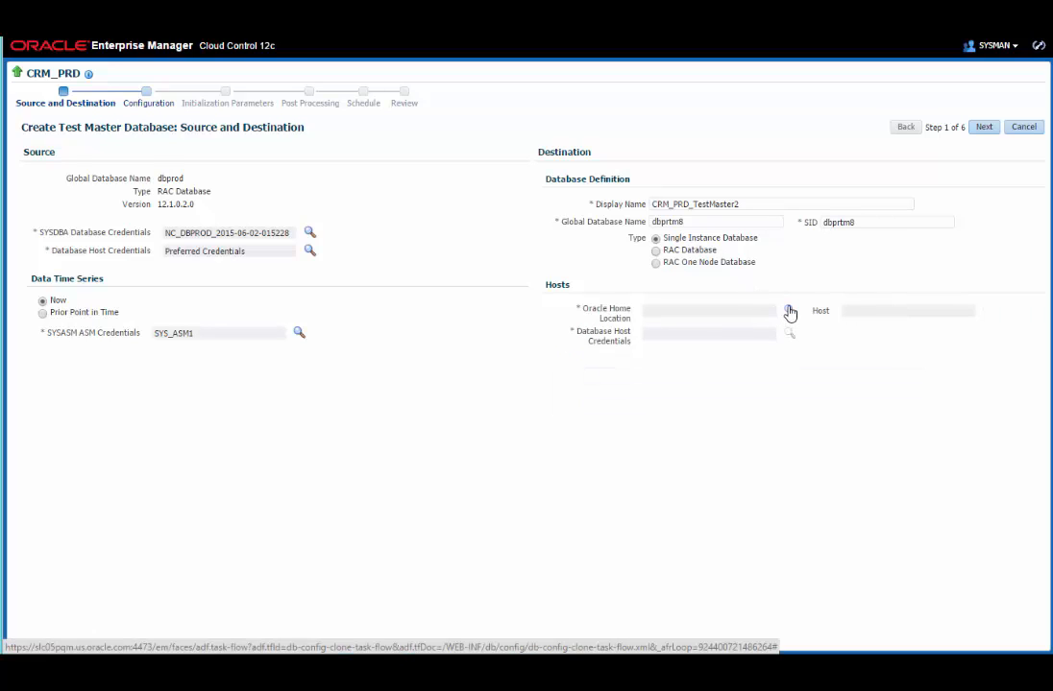
- Use the Oracle home on slcm20adm02 with SYS_ASM2 credentials as destination, then continue
{"action": "left_click", "coordinate": [788, 311]}
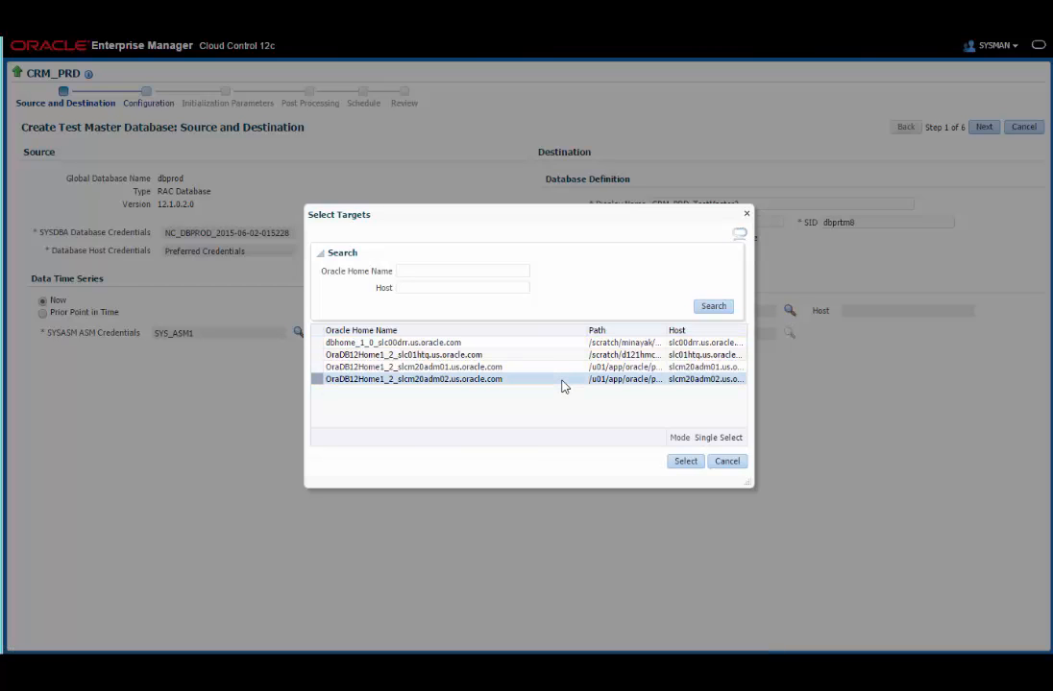
{"action": "left_click", "coordinate": [684, 461]}
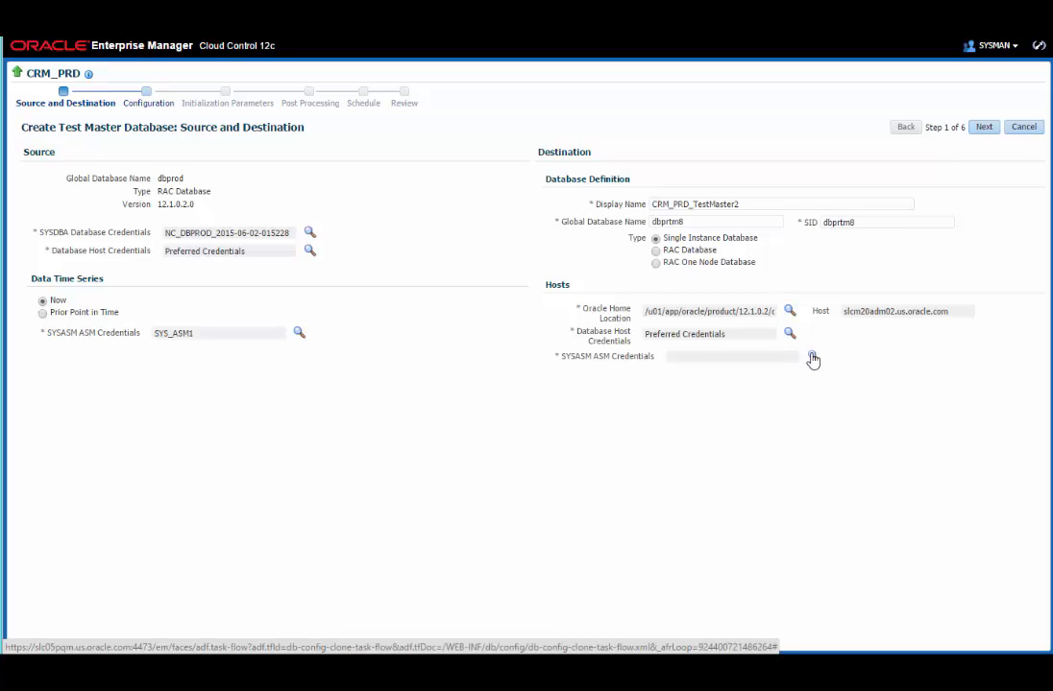
{"action": "left_click", "coordinate": [812, 355]}
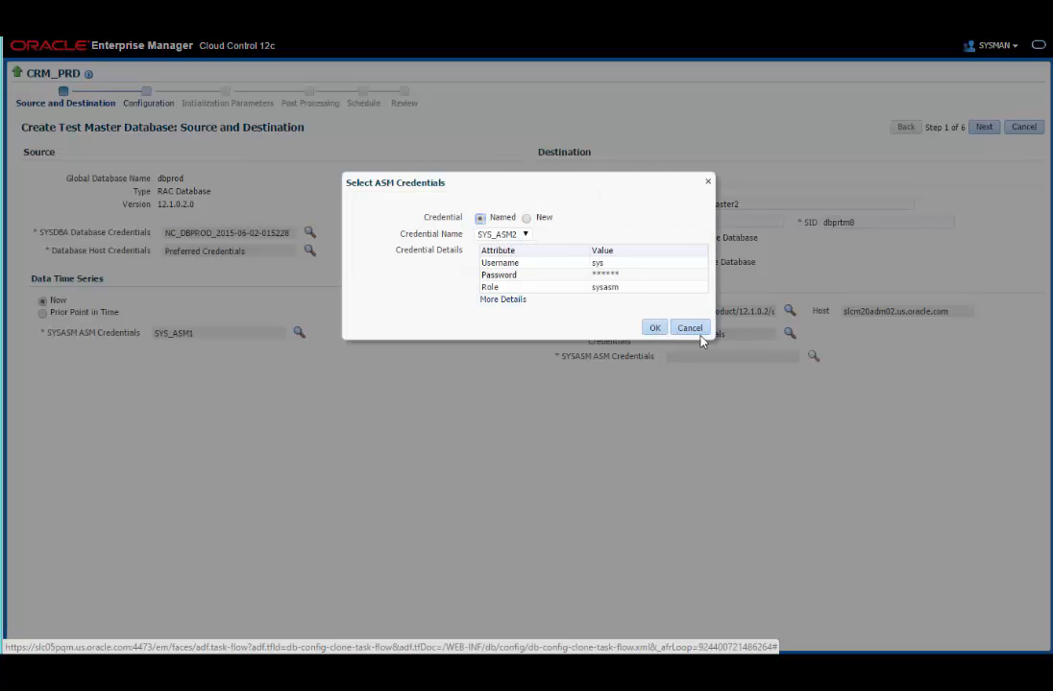
{"action": "left_click", "coordinate": [653, 327]}
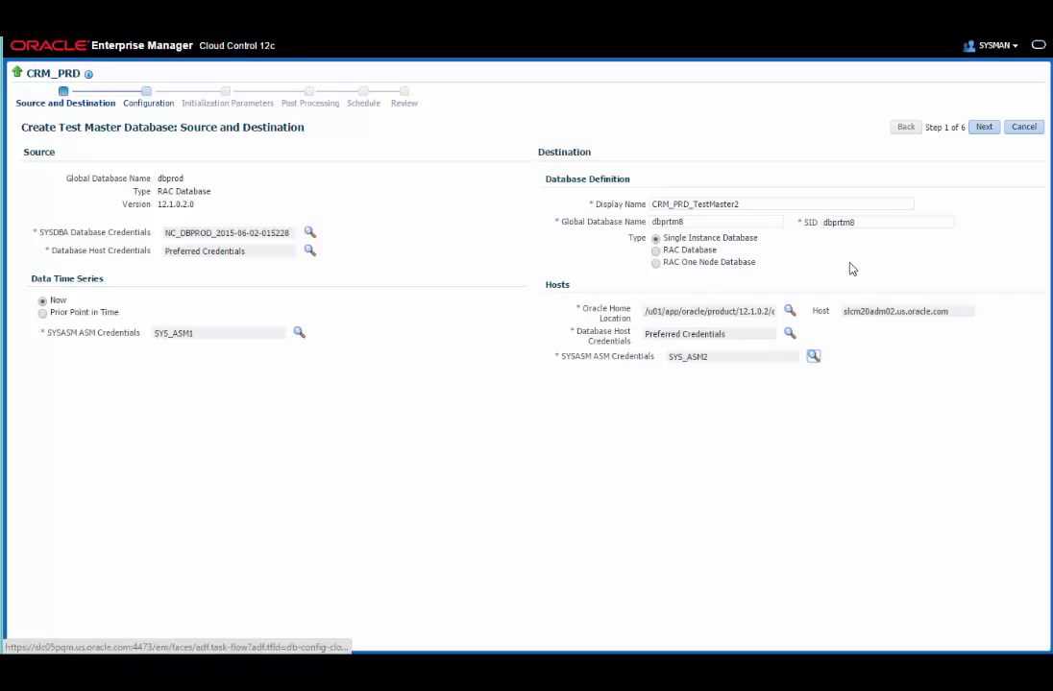
{"action": "left_click", "coordinate": [984, 127]}
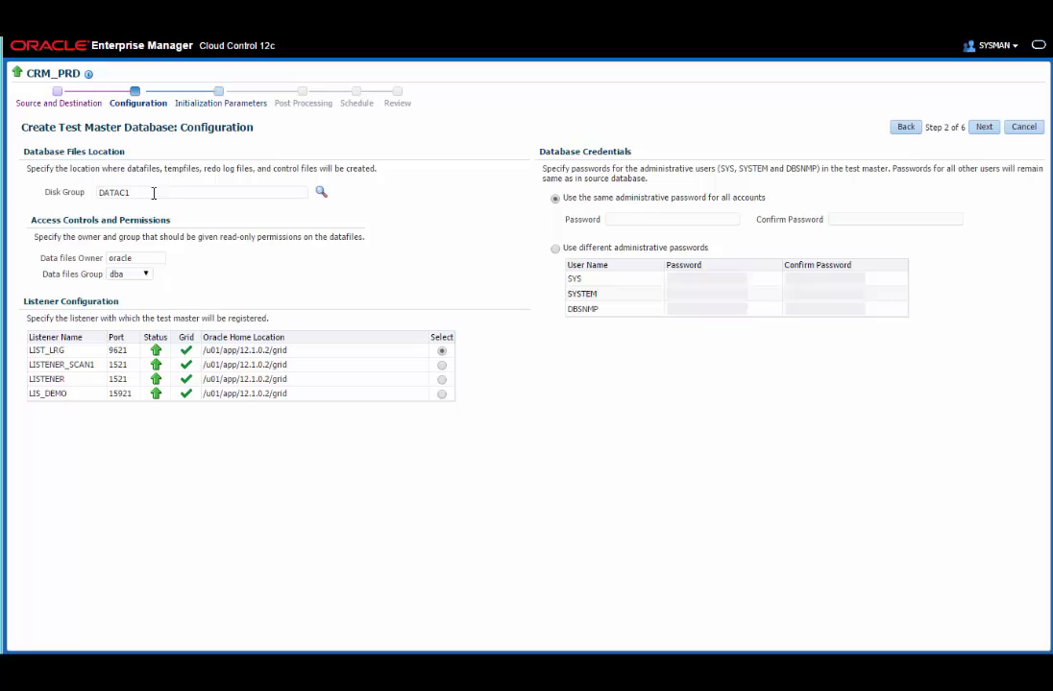
{"action": "mouse_move", "coordinate": [430, 359]}
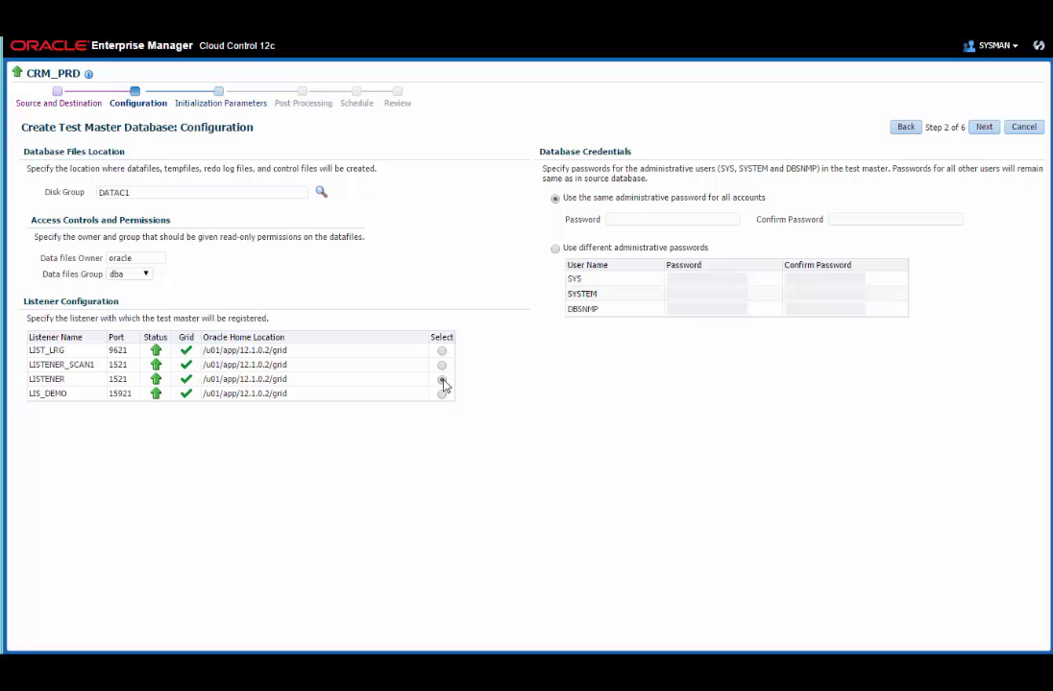
- Select the LISTENER listener, confirm the administrative password, and continue
{"action": "left_click", "coordinate": [672, 218]}
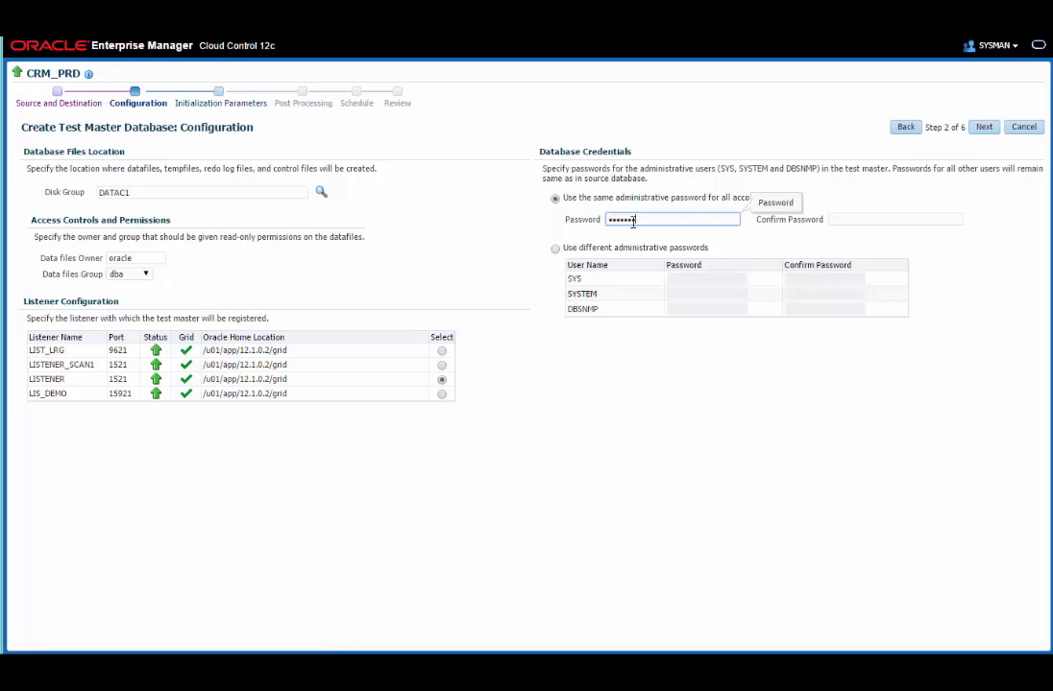
{"action": "left_click", "coordinate": [895, 219]}
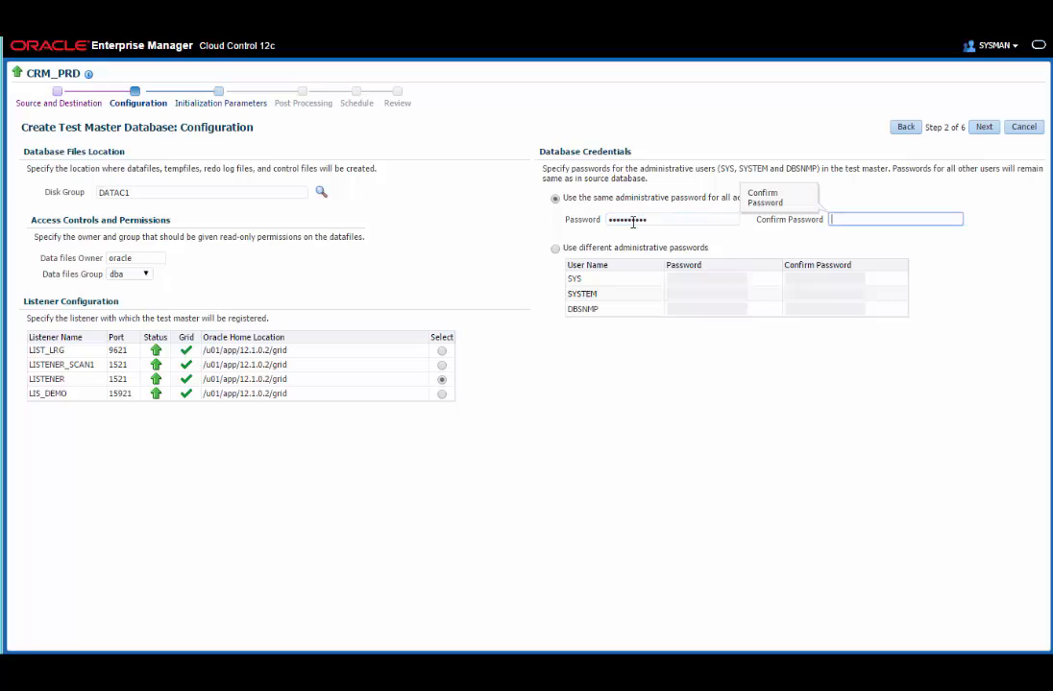
{"action": "type", "text": "•••••"}
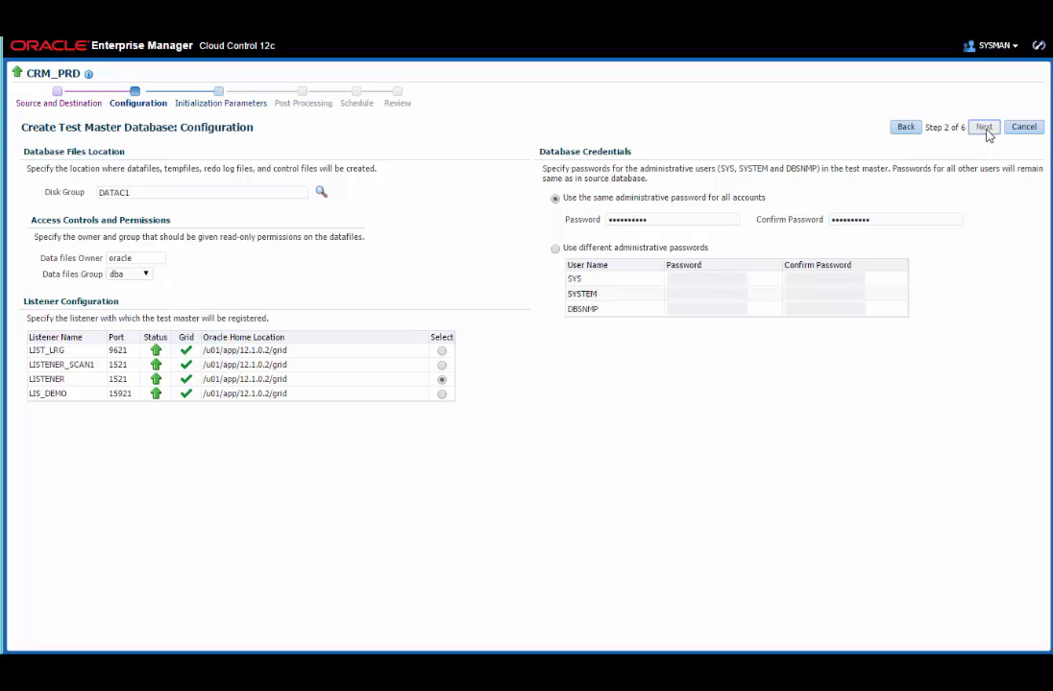
{"action": "left_click", "coordinate": [983, 127]}
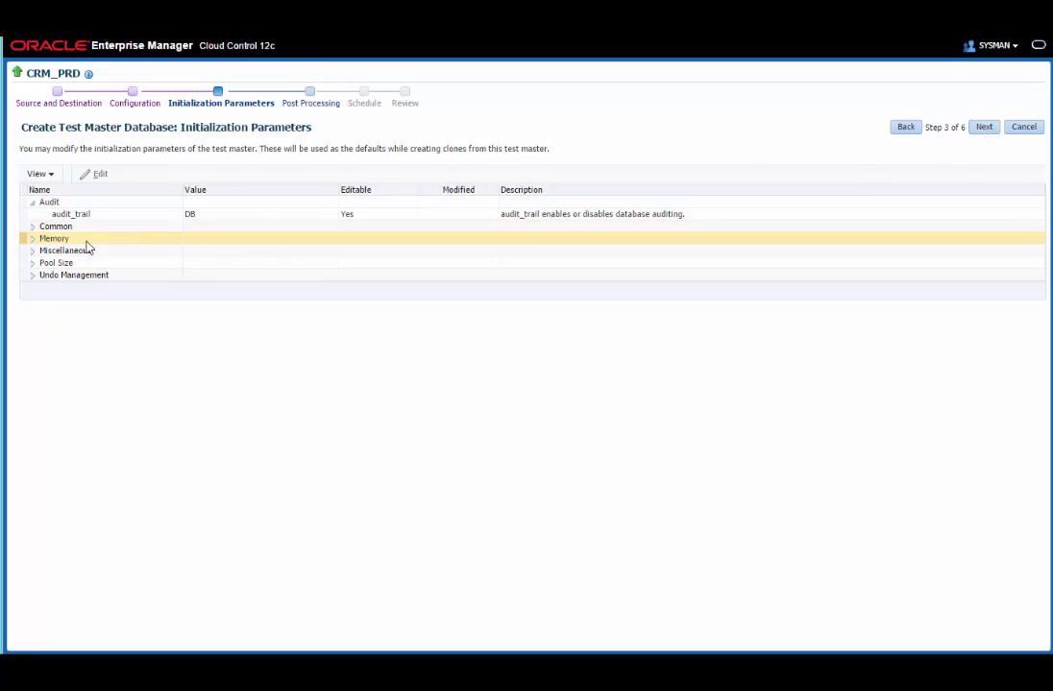
- Keep sga_target at 4096MB and lower pga_aggregate_target to 1024MB under Memory
{"action": "left_click", "coordinate": [33, 239]}
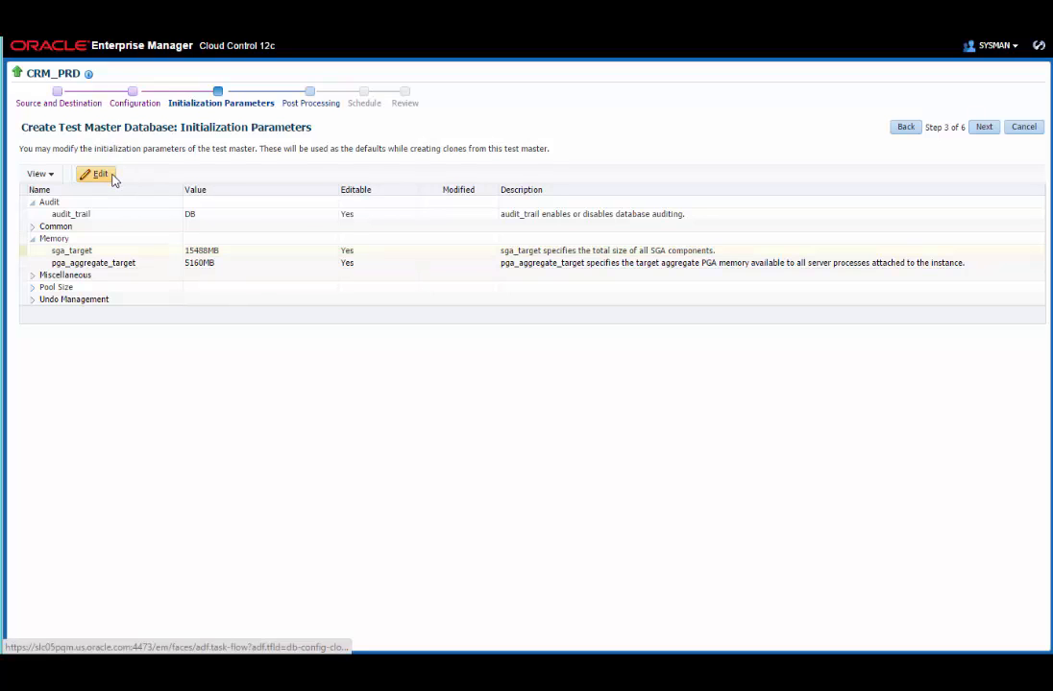
{"action": "left_click", "coordinate": [100, 173]}
{"action": "type", "text": "4096MB"}
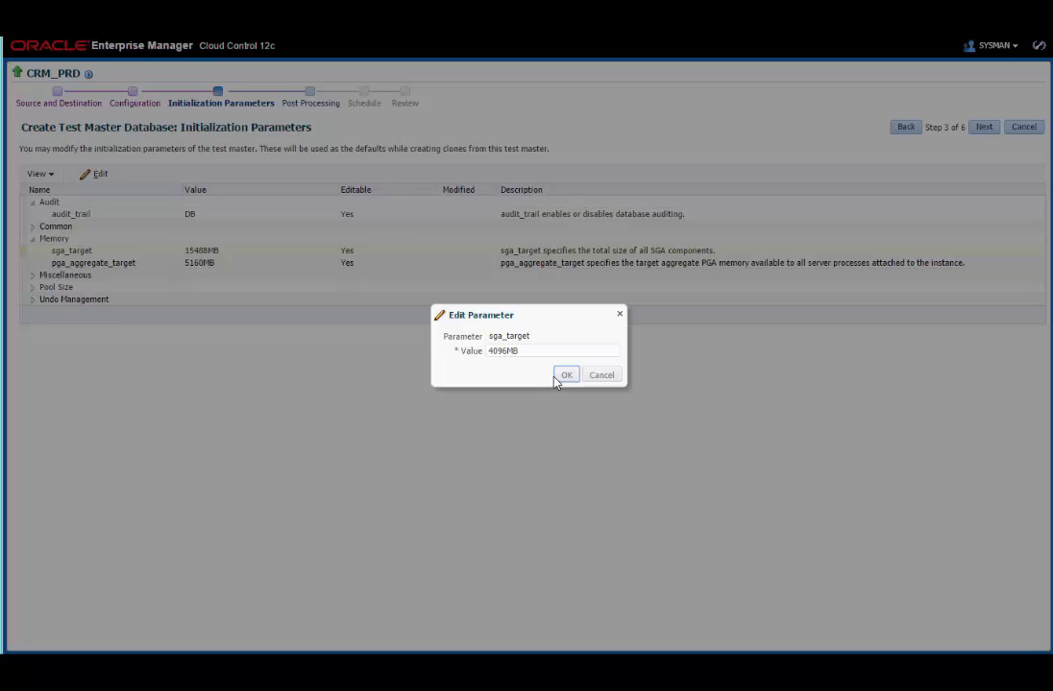
{"action": "left_click", "coordinate": [565, 375]}
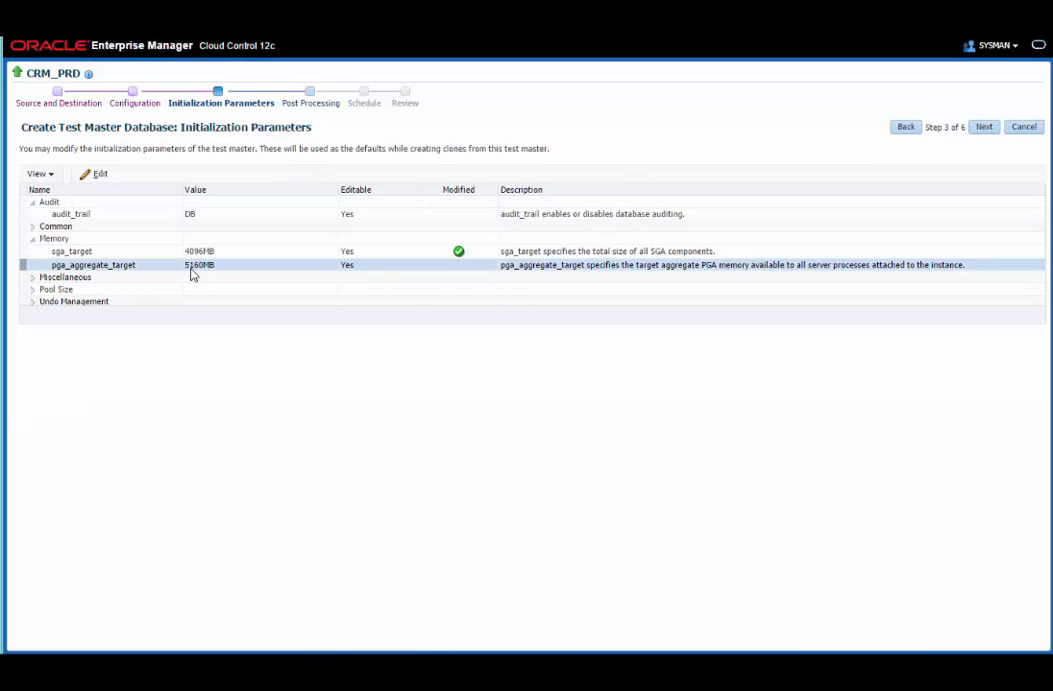
{"action": "left_click", "coordinate": [100, 173]}
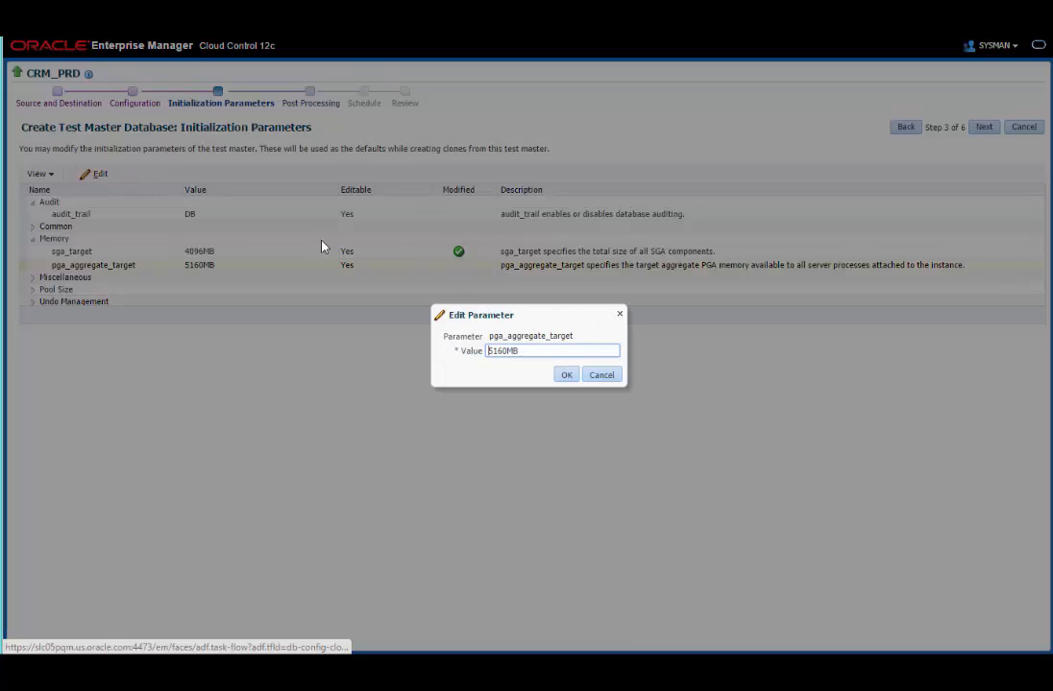
{"action": "triple_click", "coordinate": [553, 349]}
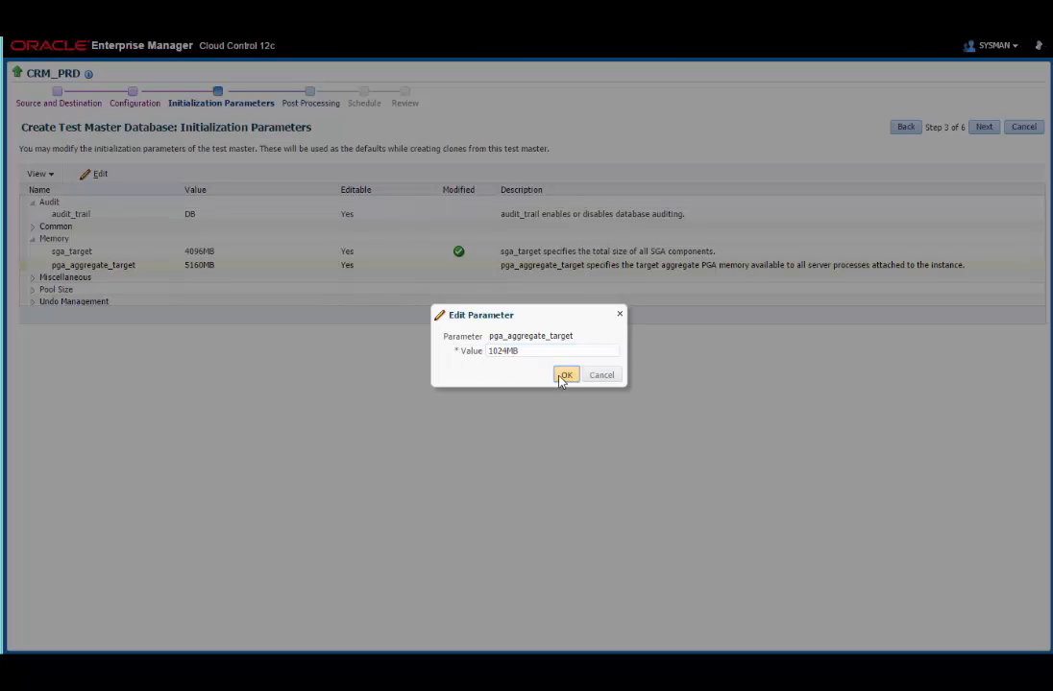
{"action": "left_click", "coordinate": [565, 375]}
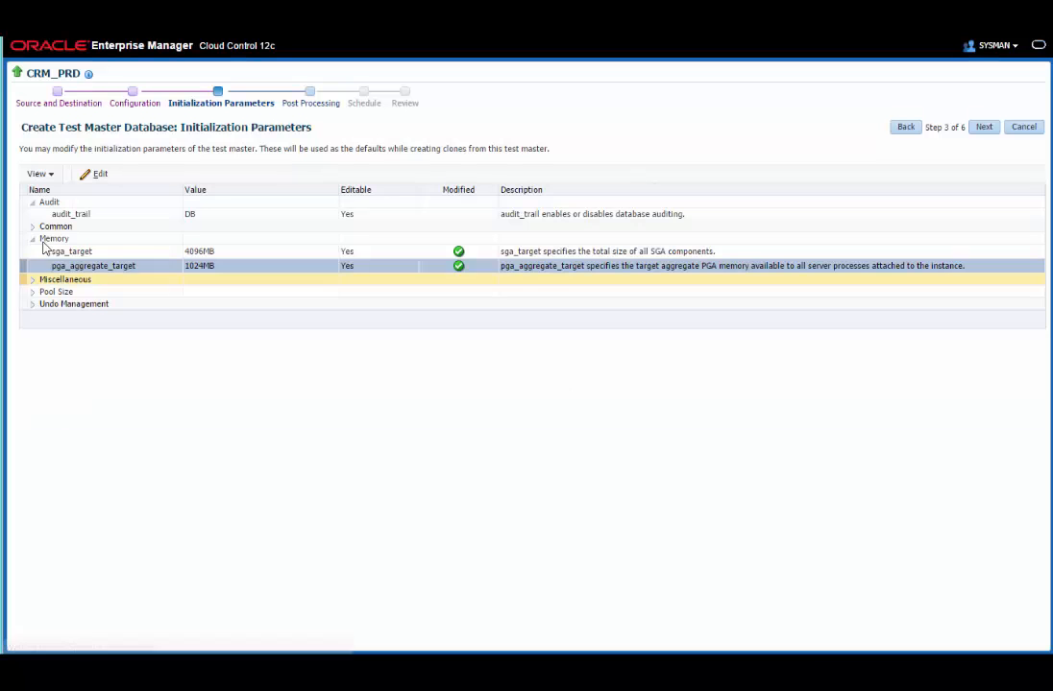
- Set cpu_count to 2 under Miscellaneous and continue to Post Processing
{"action": "left_click", "coordinate": [33, 281]}
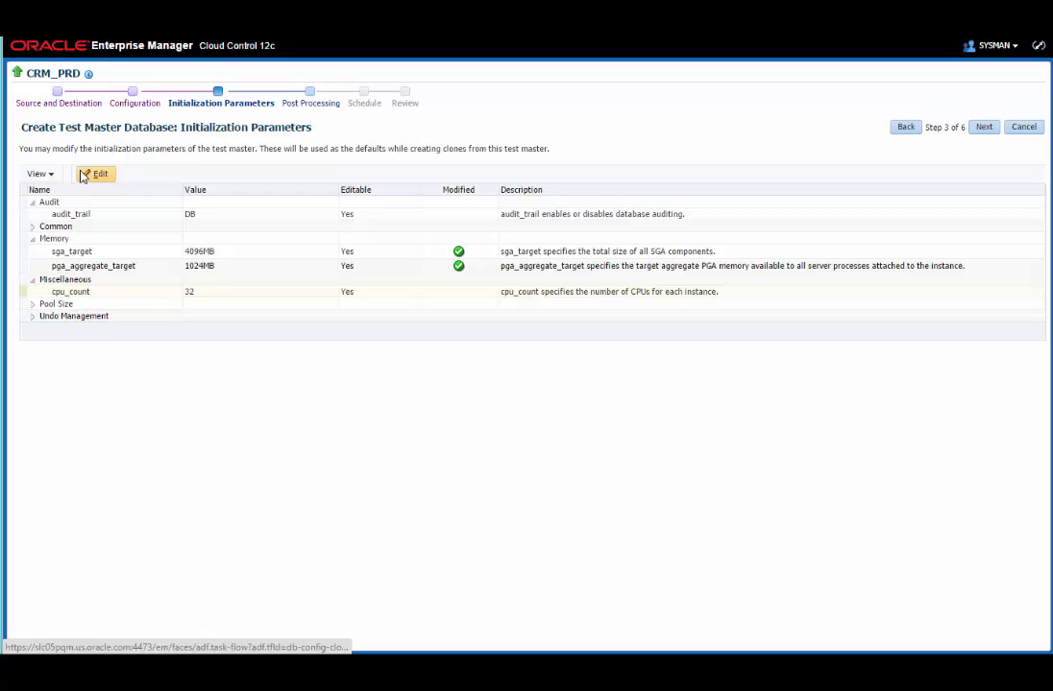
{"action": "left_click", "coordinate": [100, 173]}
{"action": "type", "text": "2"}
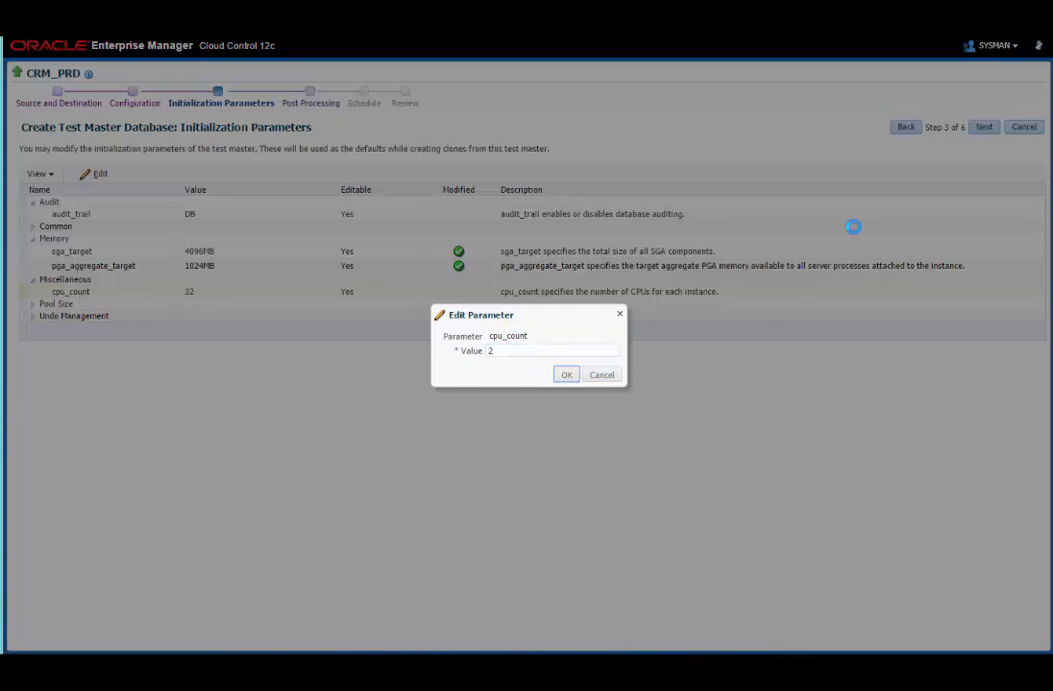
{"action": "left_click", "coordinate": [565, 374]}
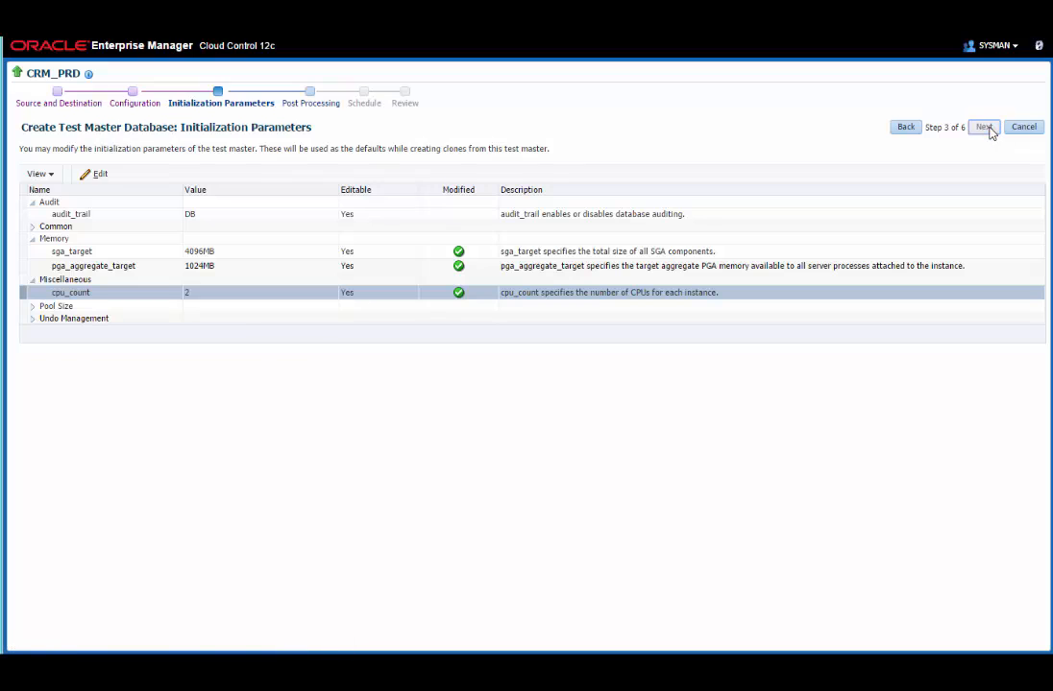
{"action": "left_click", "coordinate": [983, 127]}
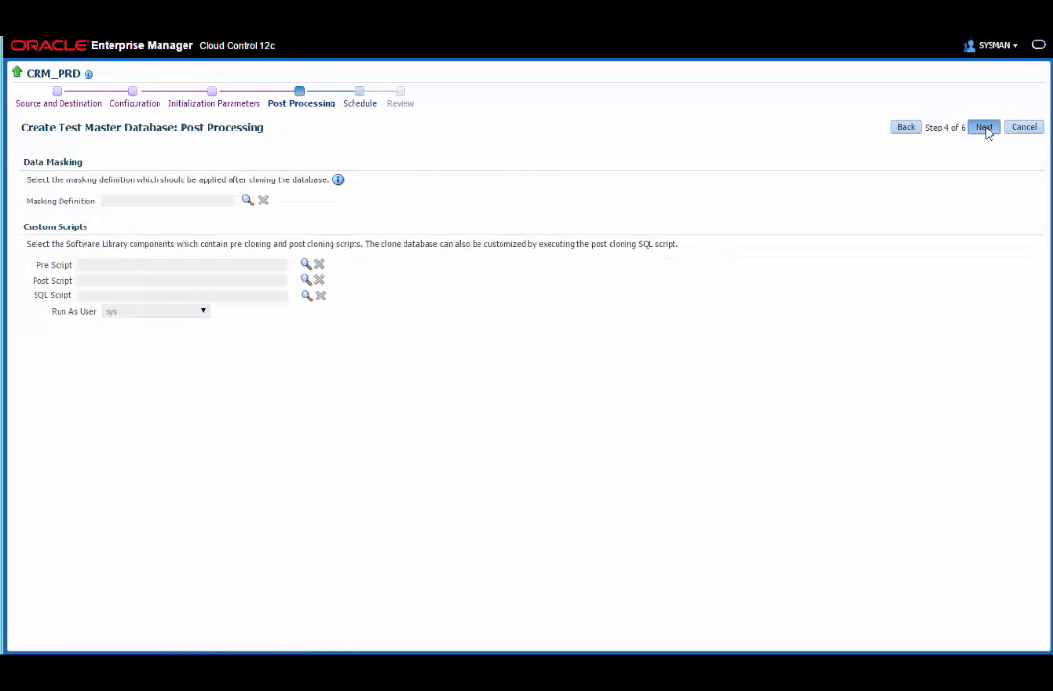
- Pass Post Processing and an immediate Schedule to reach the Review page
{"action": "left_click", "coordinate": [983, 127]}
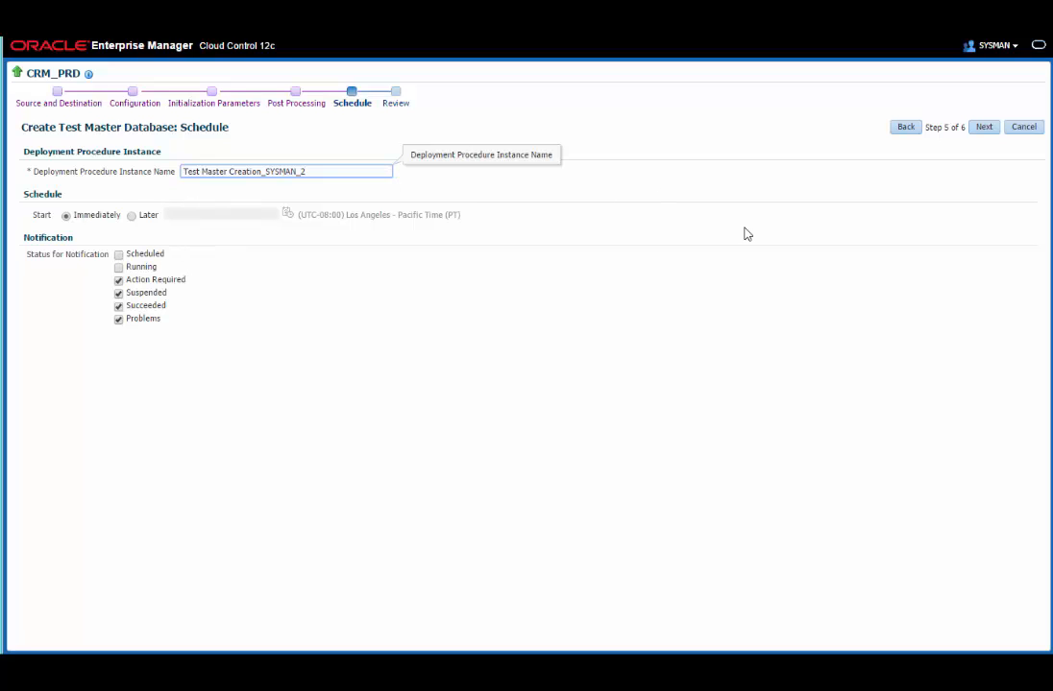
{"action": "left_click", "coordinate": [984, 127]}
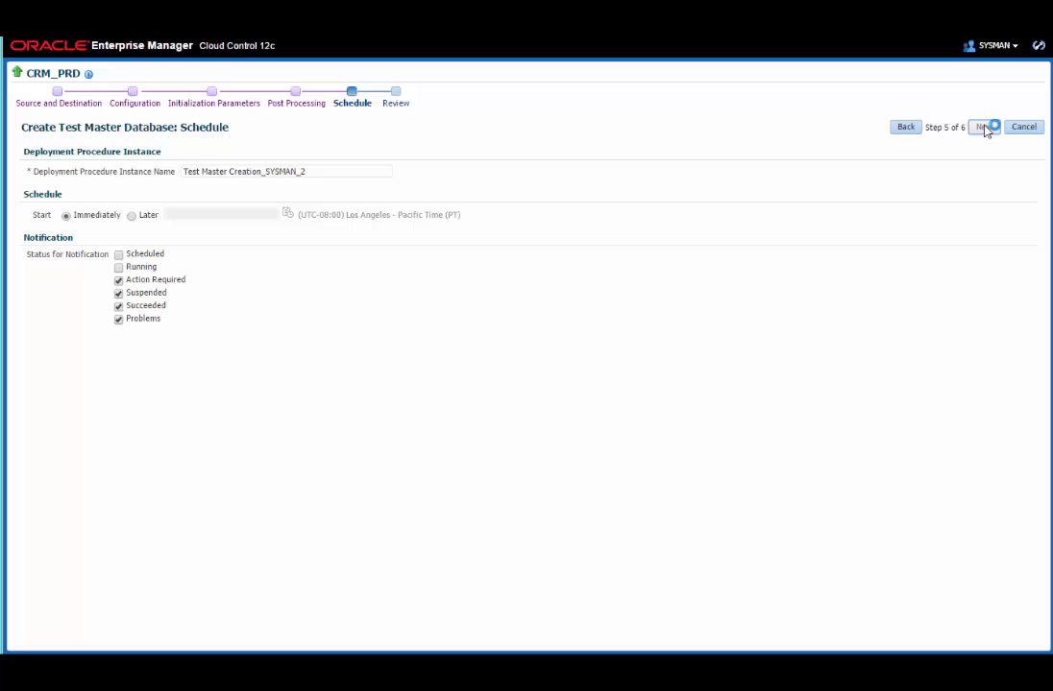
{"action": "left_click", "coordinate": [982, 127]}
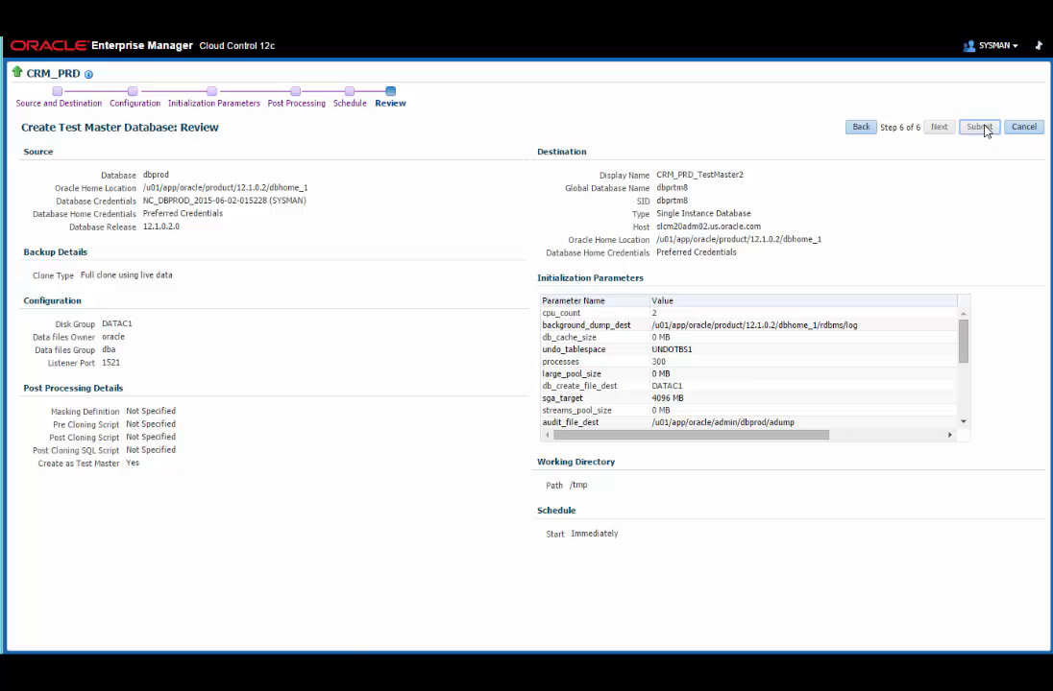
- Submit the procedure and expand all steps on the Procedure Activity page
{"action": "left_click", "coordinate": [978, 127]}
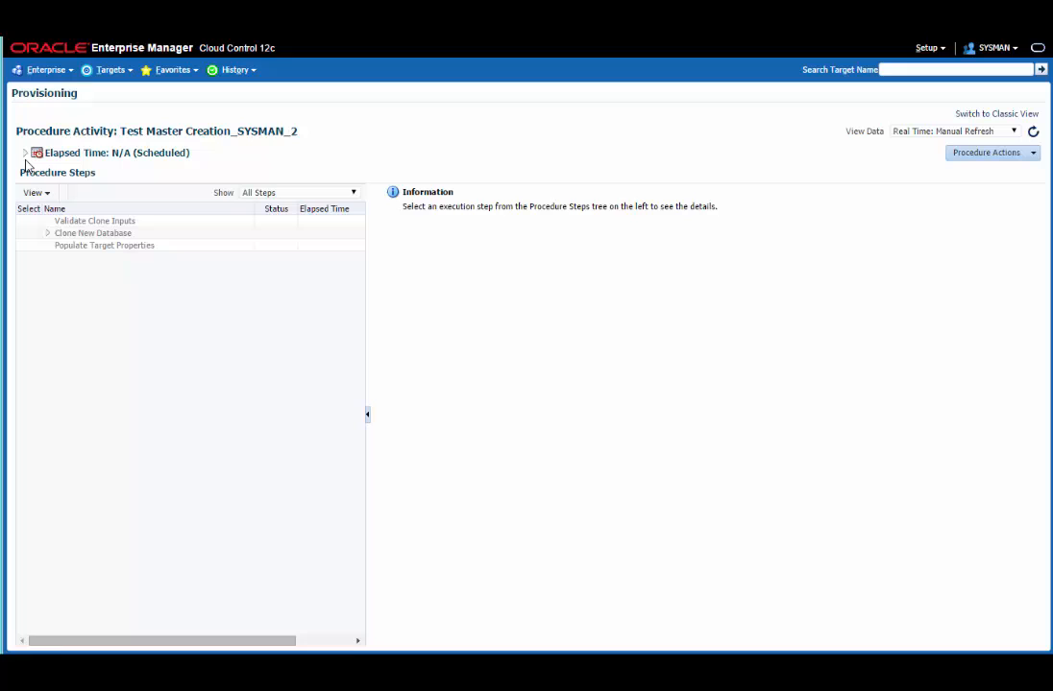
{"action": "left_click", "coordinate": [35, 192]}
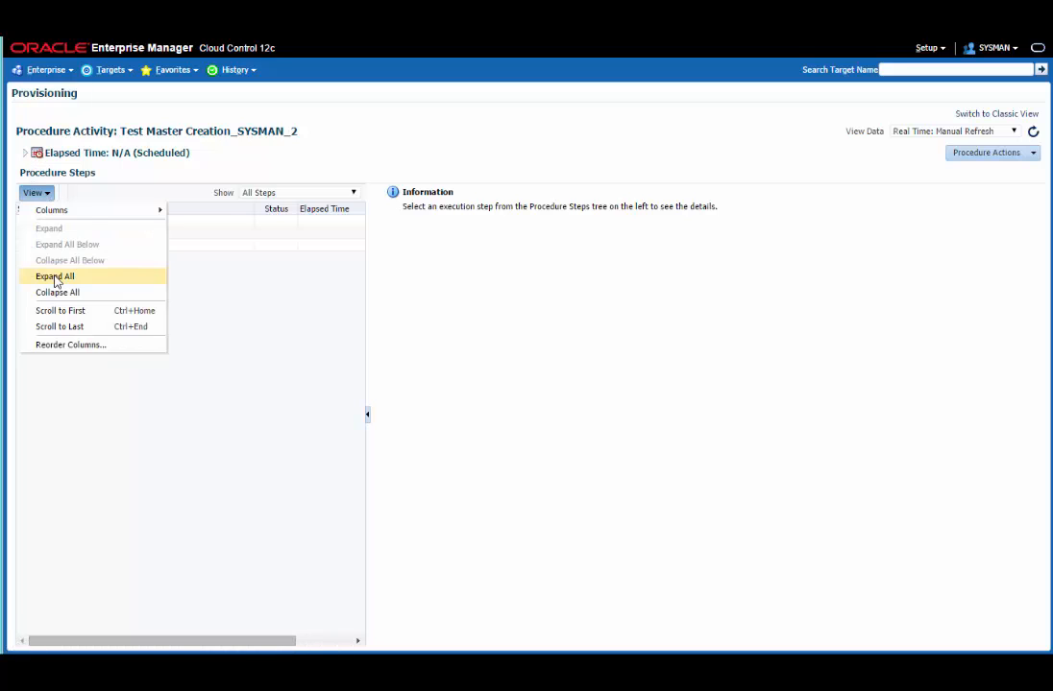
{"action": "left_click", "coordinate": [54, 277]}
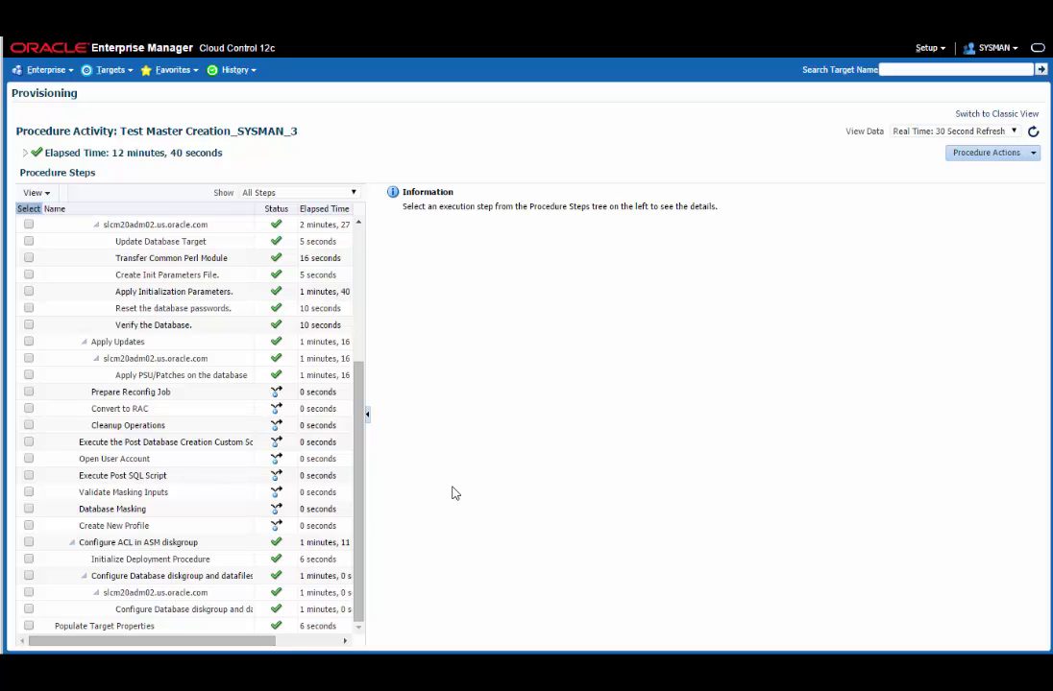
{"action": "mouse_move", "coordinate": [457, 323]}
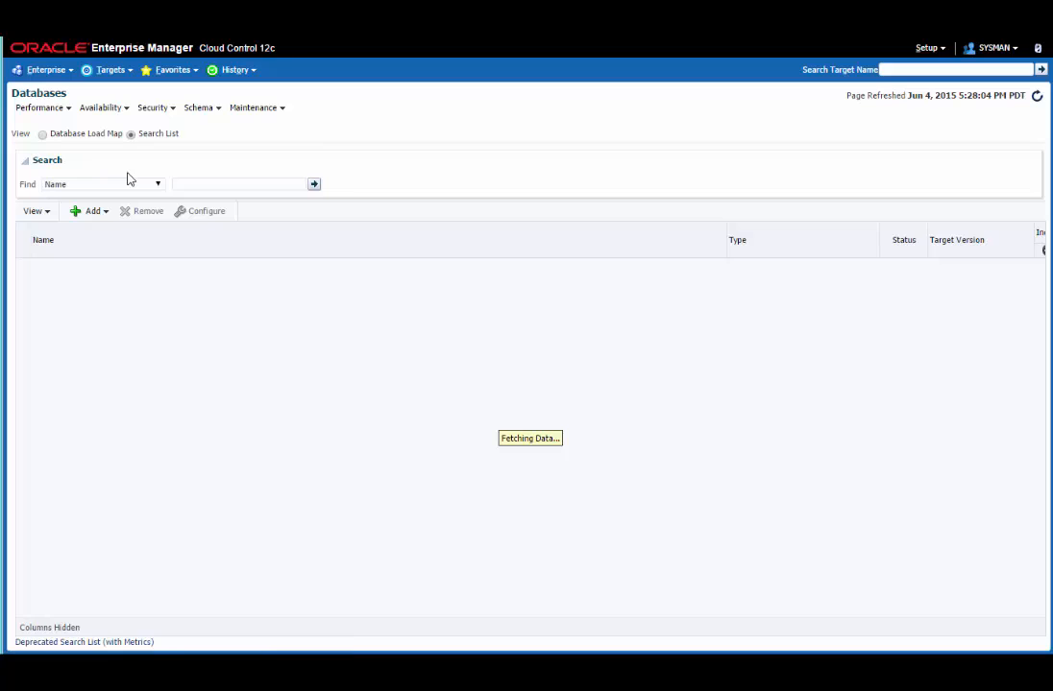
- Choose Clone Management from the test master database's Cloning actions
{"action": "right_click", "coordinate": [93, 307]}
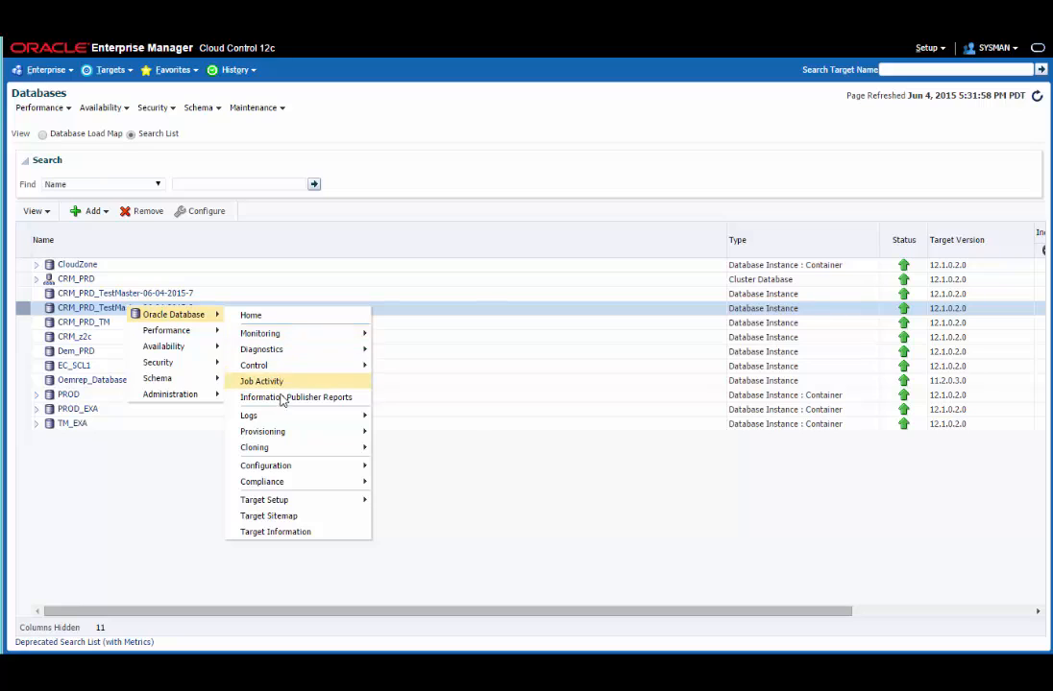
{"action": "mouse_move", "coordinate": [254, 447]}
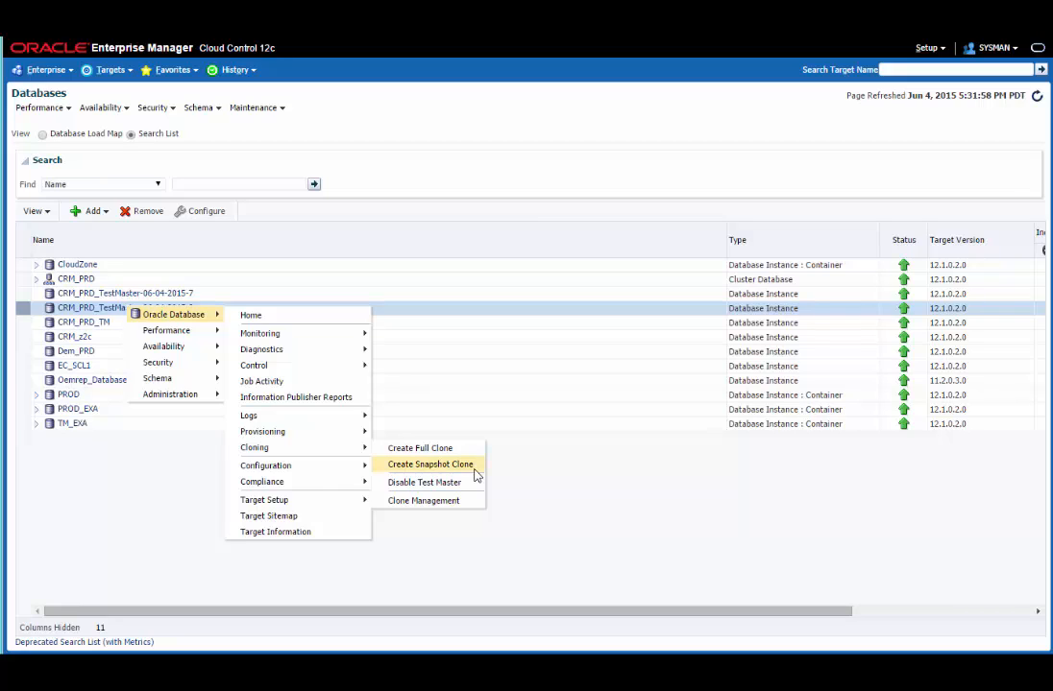
{"action": "mouse_move", "coordinate": [422, 499]}
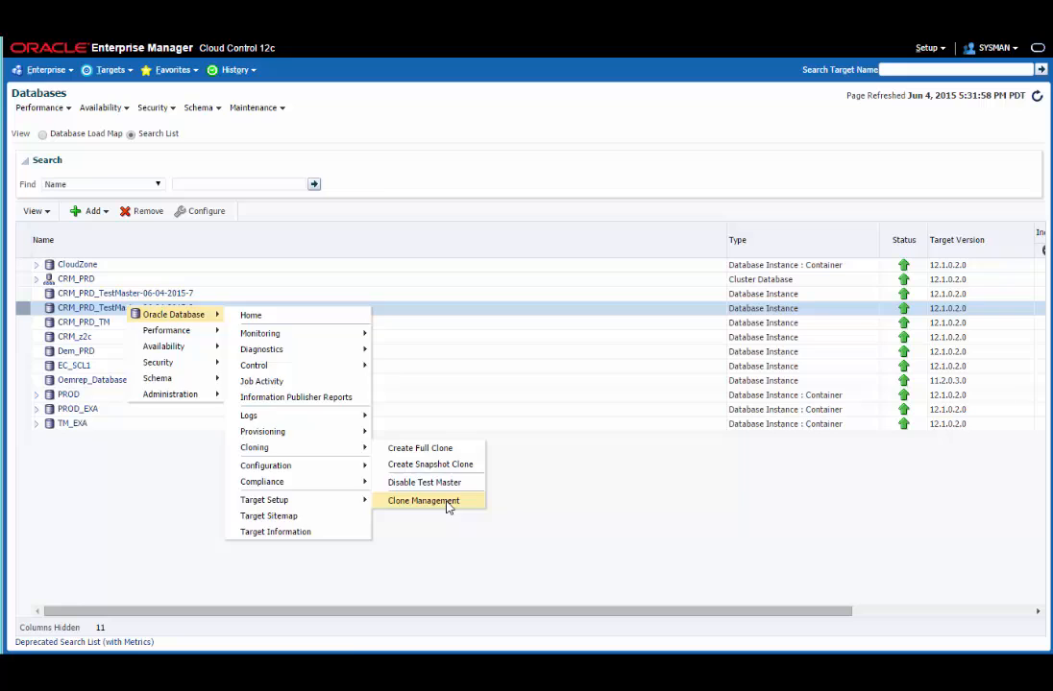
{"action": "left_click", "coordinate": [423, 499]}
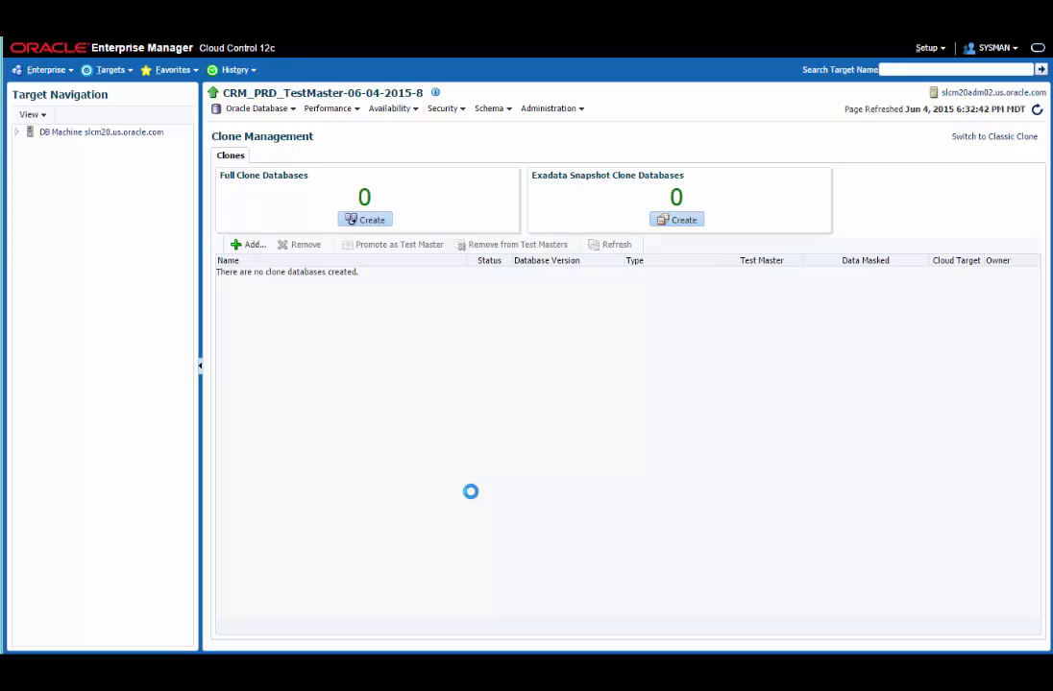
{"action": "mouse_move", "coordinate": [465, 436]}
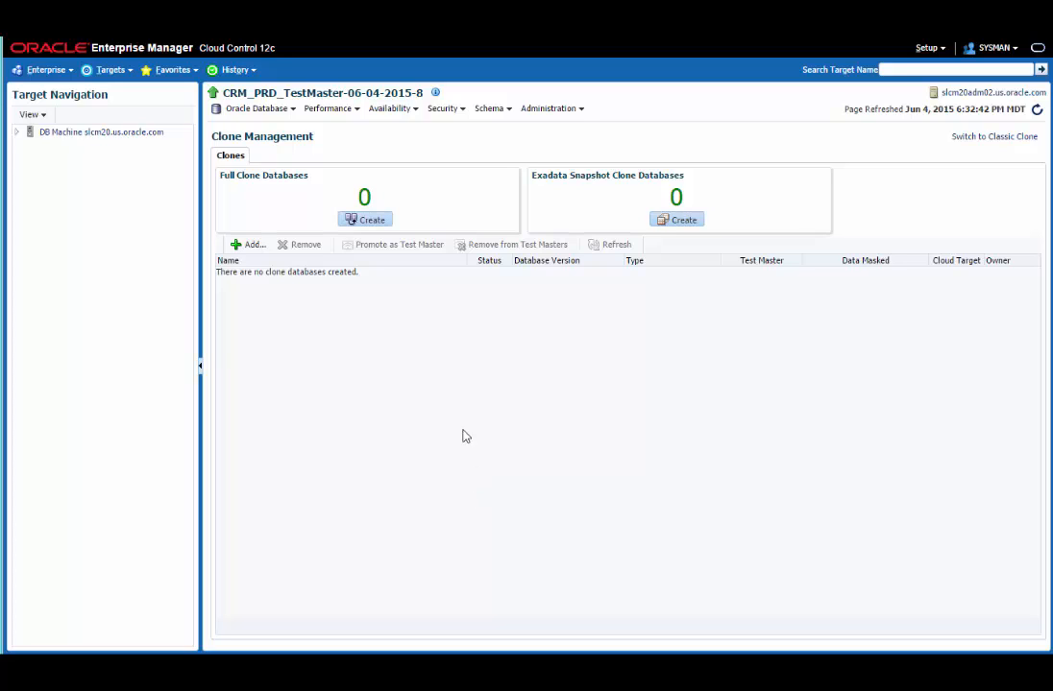
{"action": "mouse_move", "coordinate": [200, 369]}
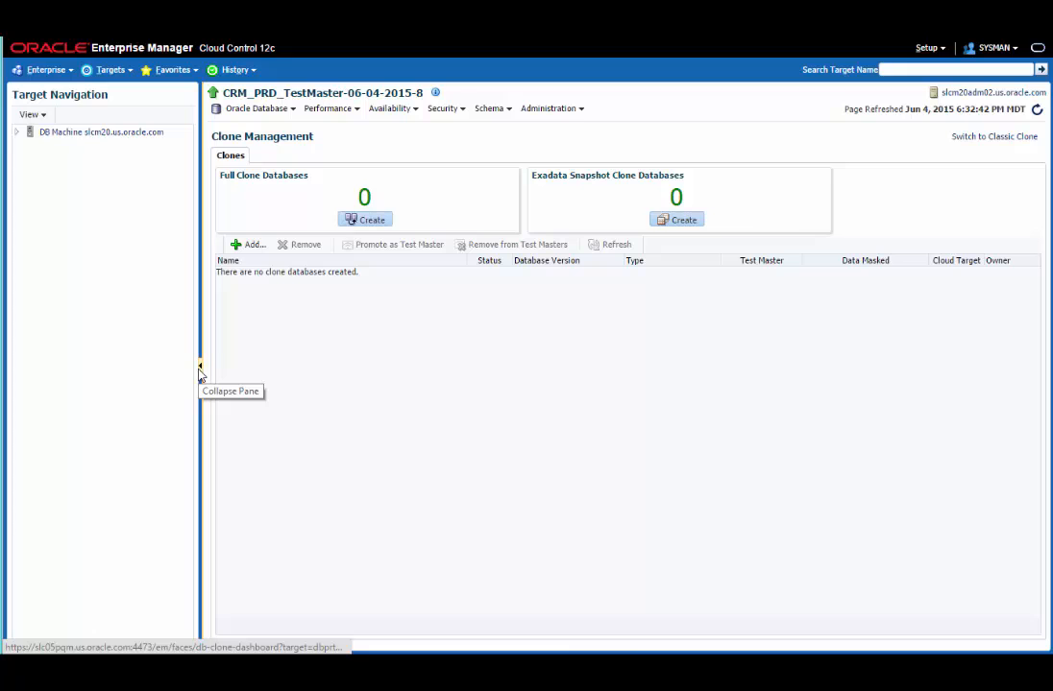
- Hide the target navigation panel and sort the empty clone list by status
{"action": "left_click", "coordinate": [200, 365]}
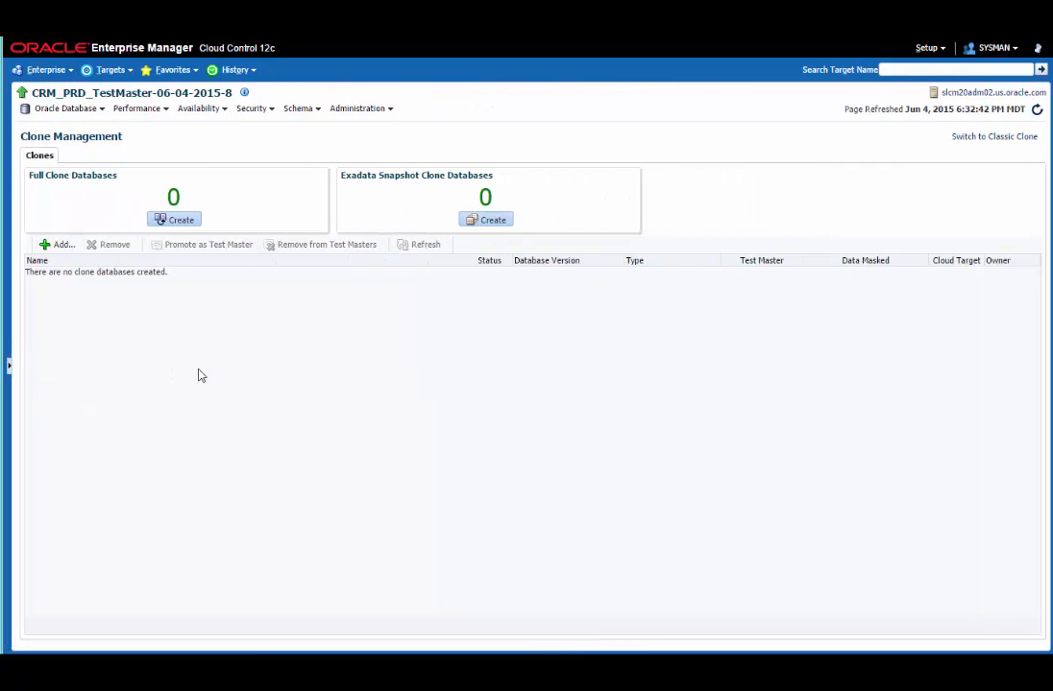
{"action": "mouse_move", "coordinate": [446, 280]}
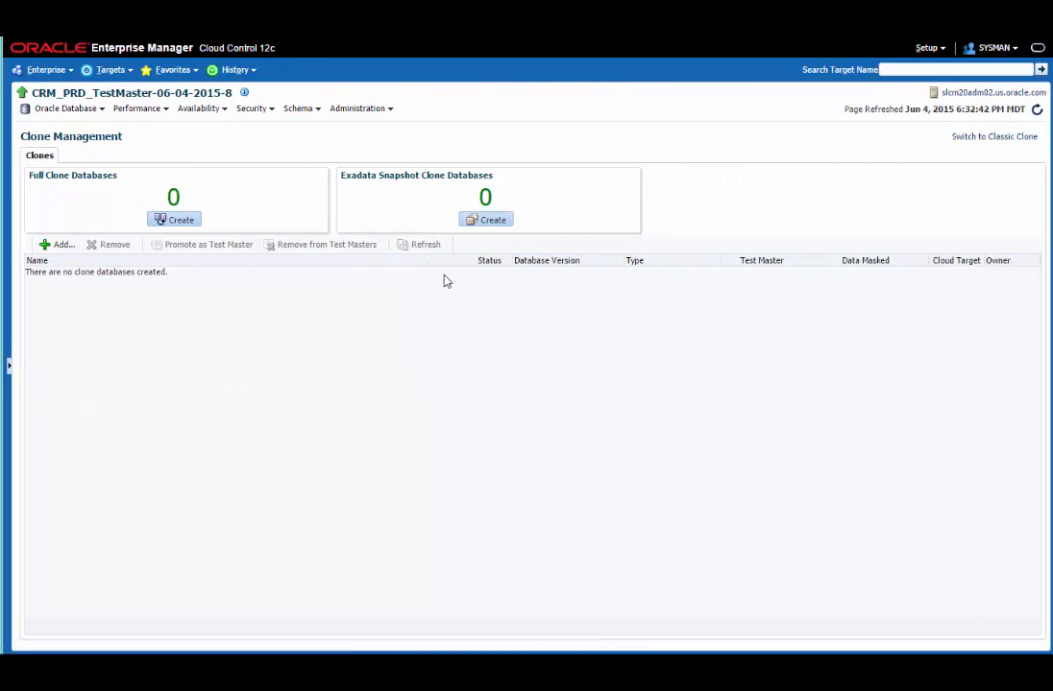
{"action": "left_click", "coordinate": [488, 261]}
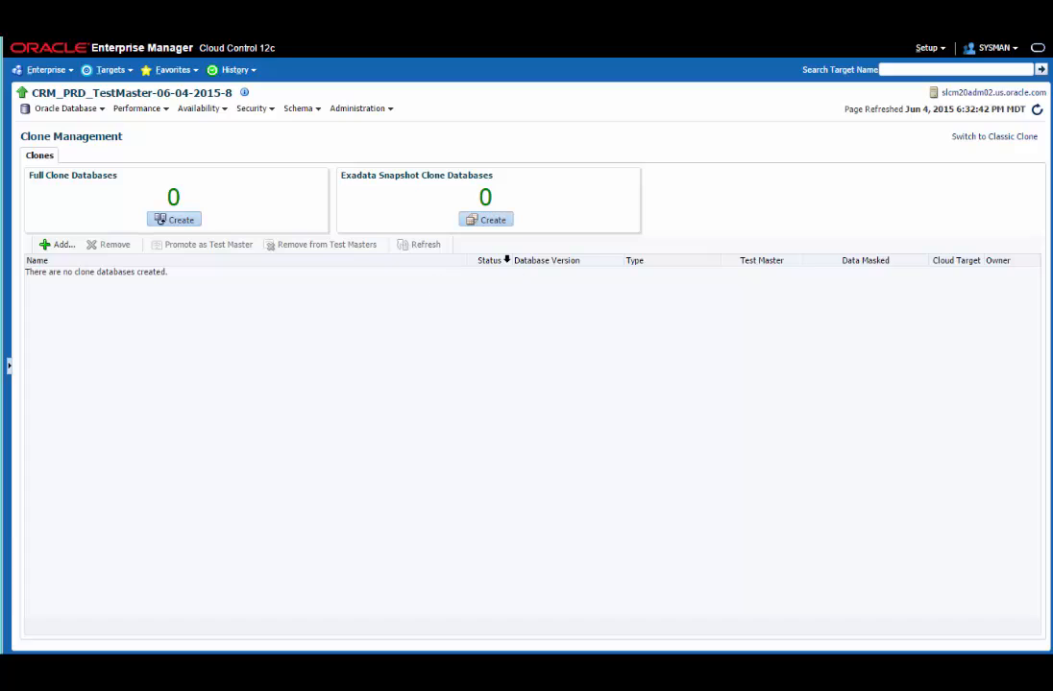
{"action": "mouse_move", "coordinate": [511, 236]}
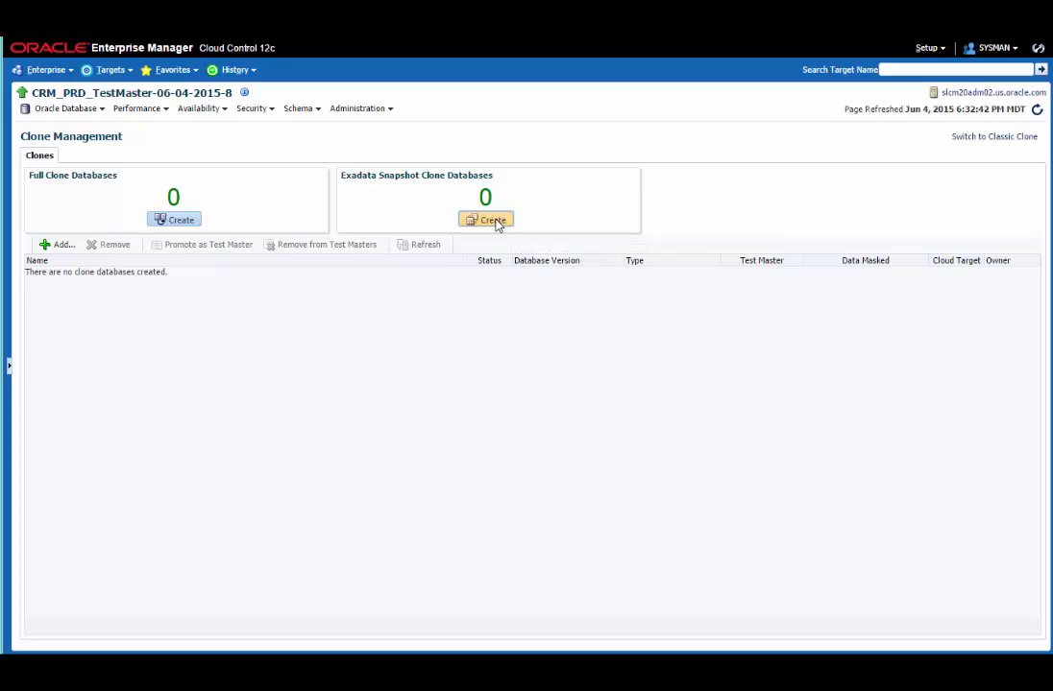
- Create an Exadata snapshot clone named CRM_PRD_Clone_PS with SYS_ASM2 credentials and continue
{"action": "left_click", "coordinate": [484, 219]}
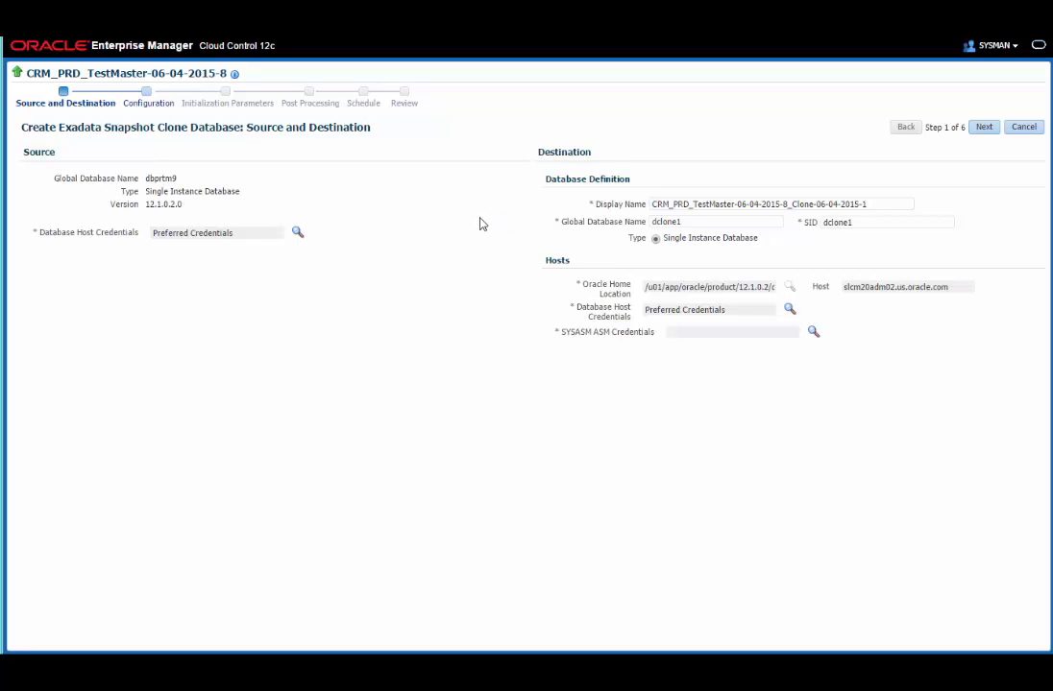
{"action": "mouse_move", "coordinate": [492, 223]}
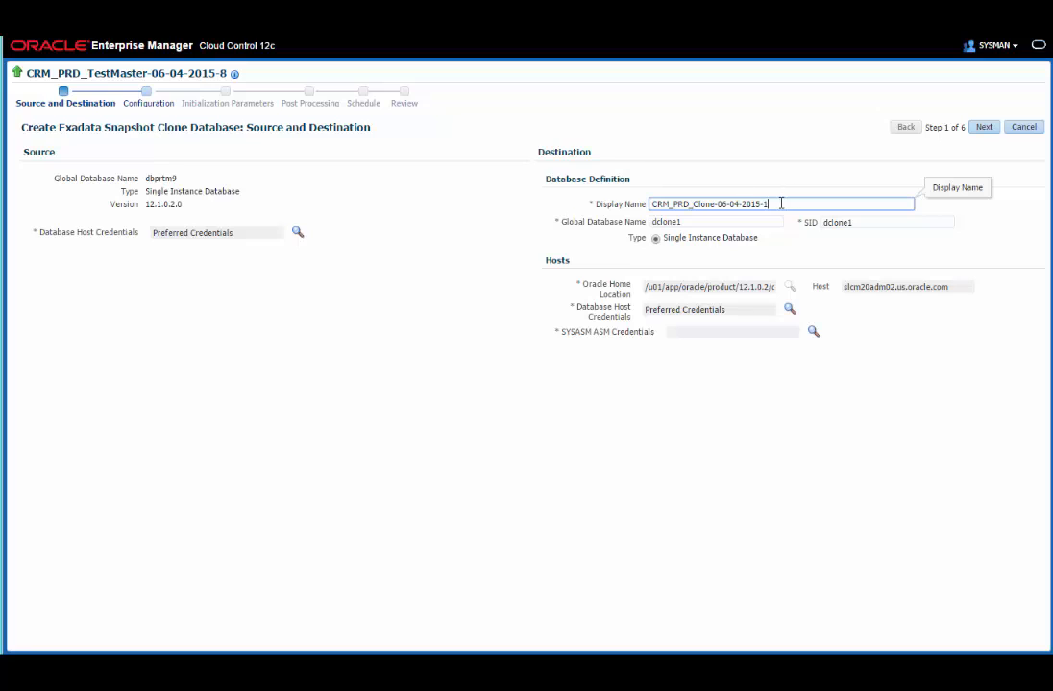
{"action": "left_click_drag", "start_coordinate": [768, 204], "coordinate": [718, 204]}
{"action": "type", "text": "_PS"}
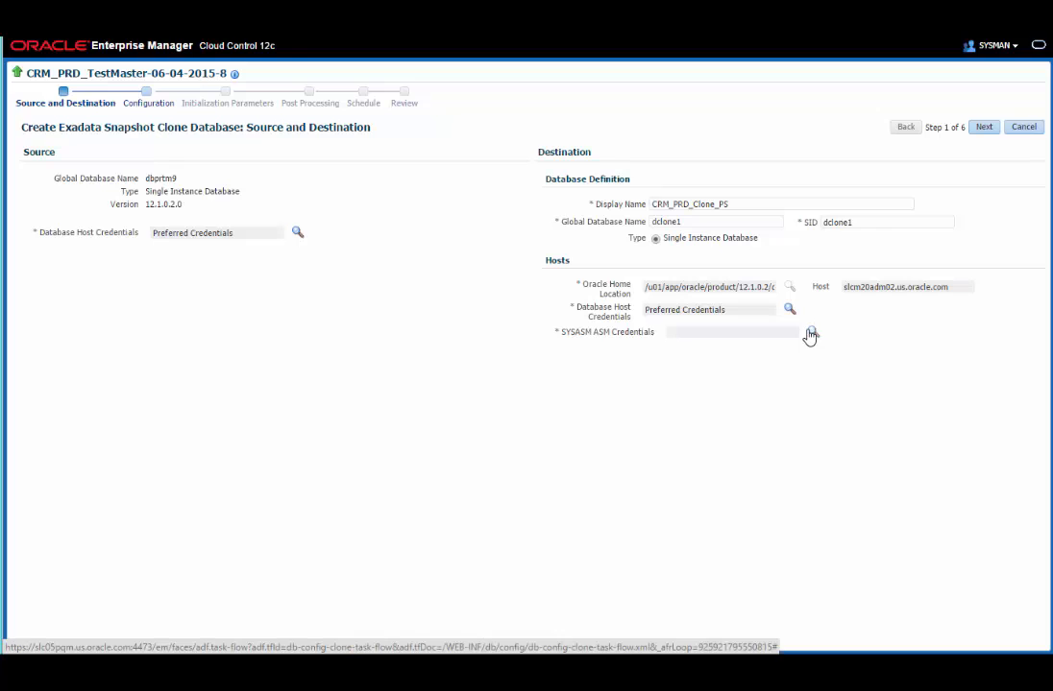
{"action": "left_click", "coordinate": [811, 330]}
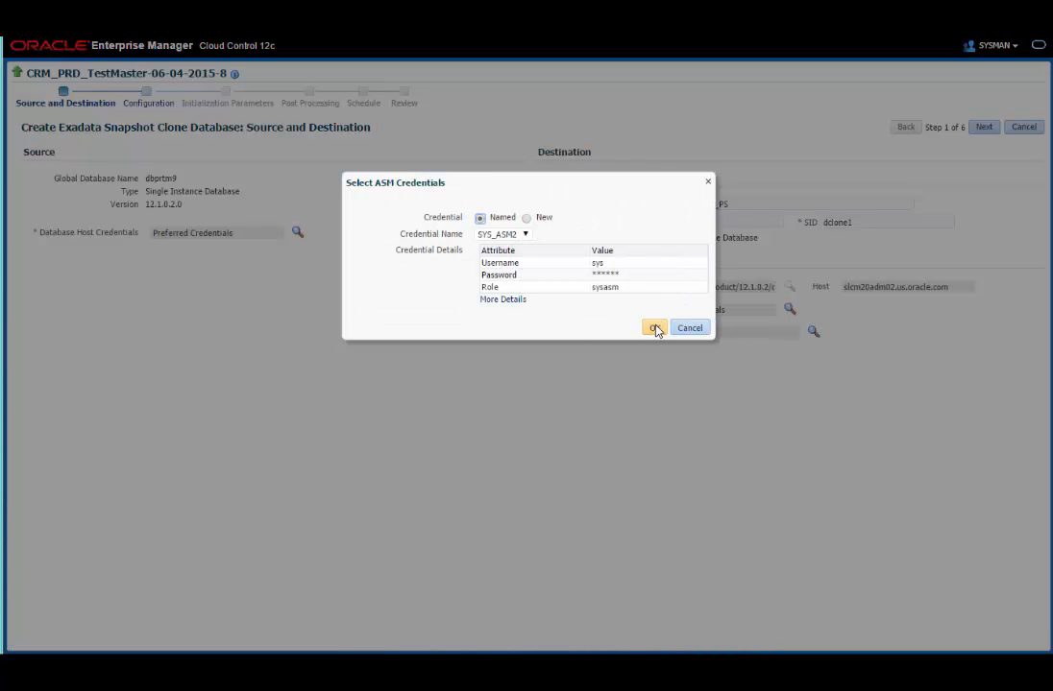
{"action": "left_click", "coordinate": [653, 327]}
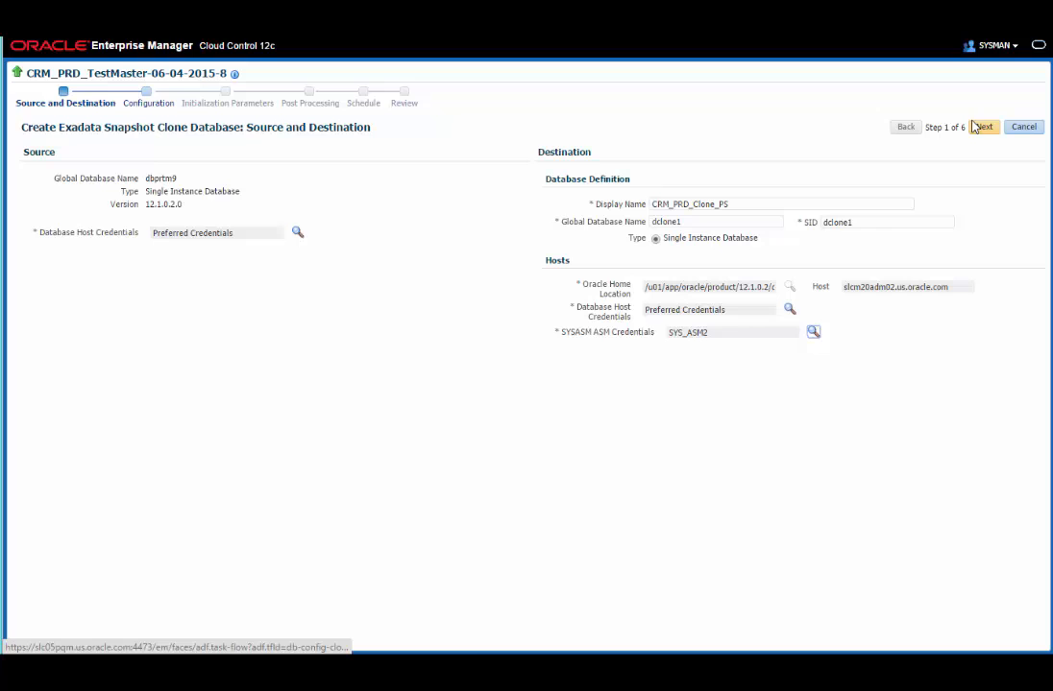
{"action": "left_click", "coordinate": [983, 127]}
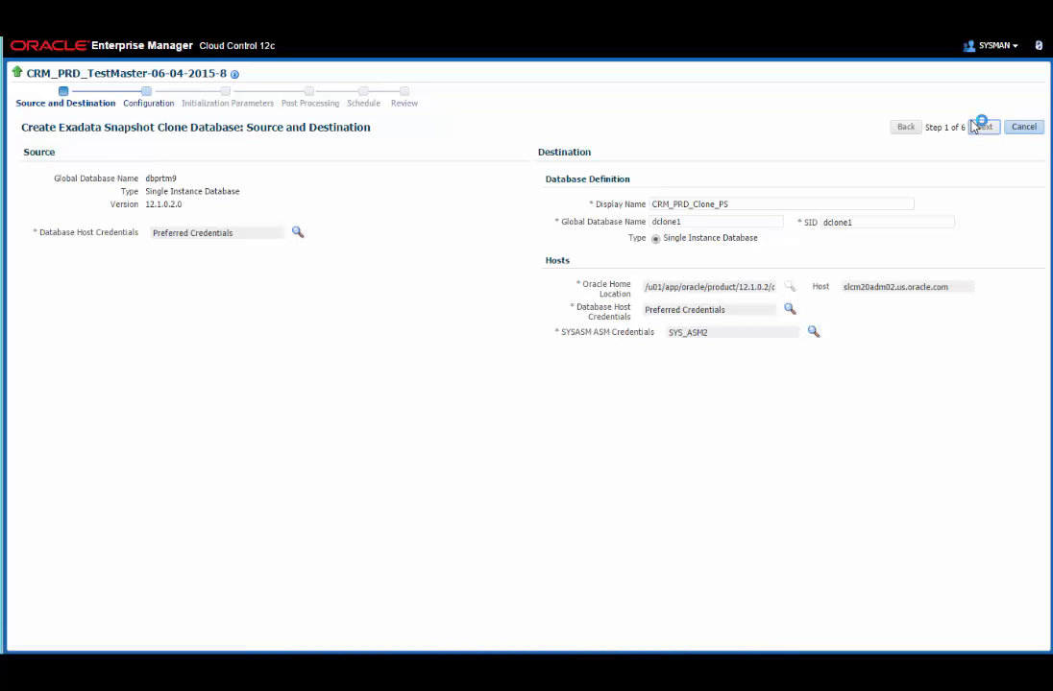
- Give the clone one shared administrative password on the Configuration page and continue
{"action": "left_click", "coordinate": [980, 127]}
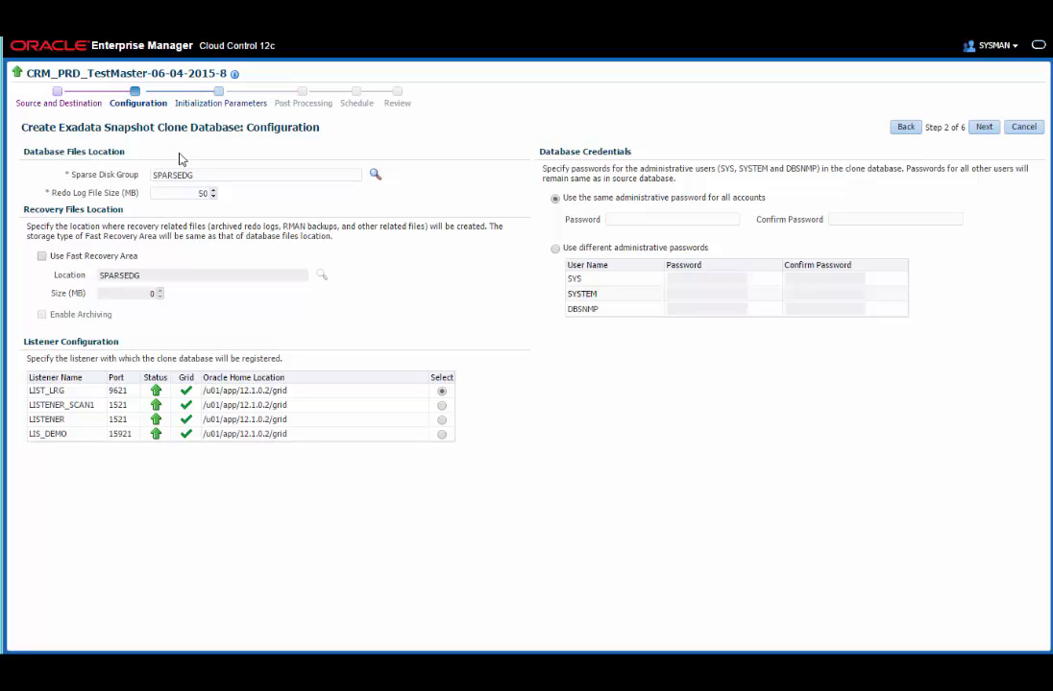
{"action": "mouse_move", "coordinate": [161, 265]}
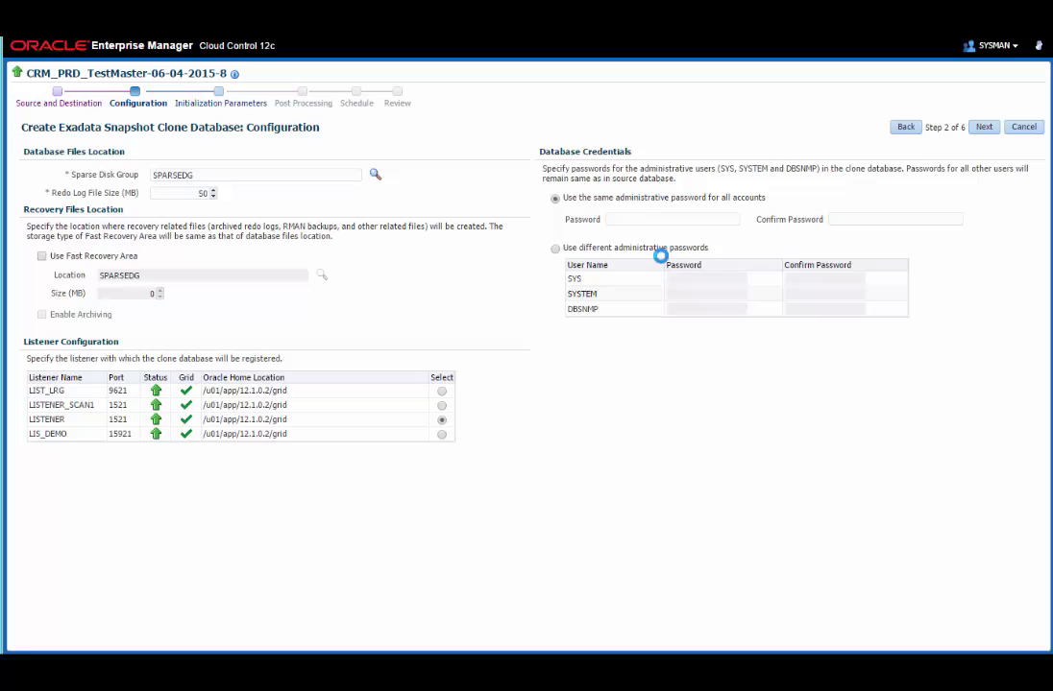
{"action": "type", "text": "••"}
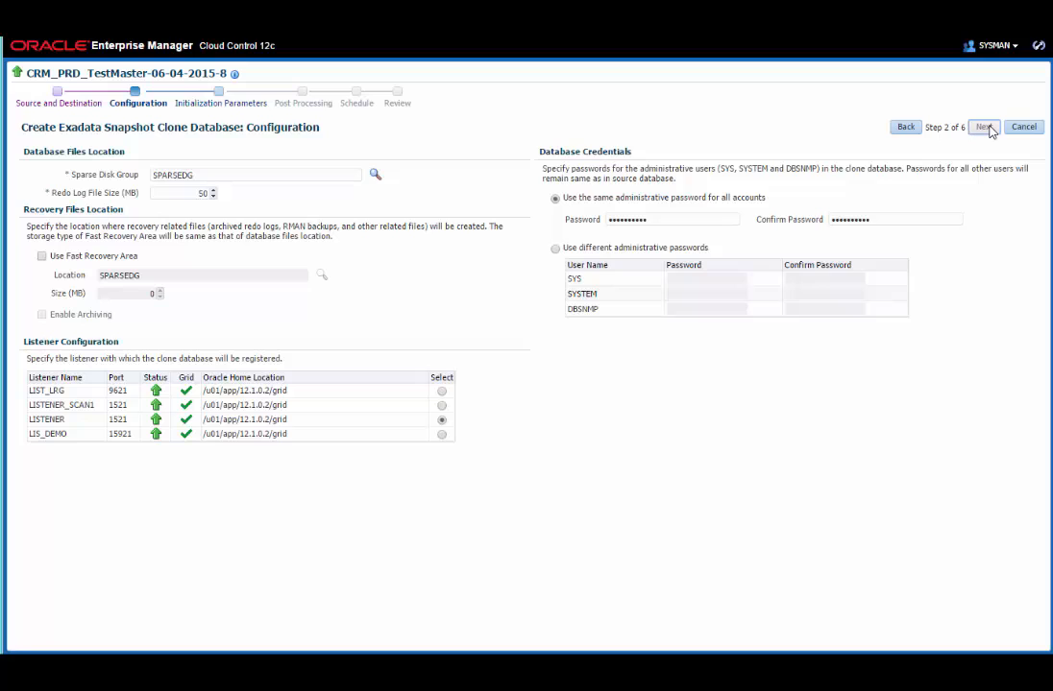
{"action": "left_click", "coordinate": [983, 127]}
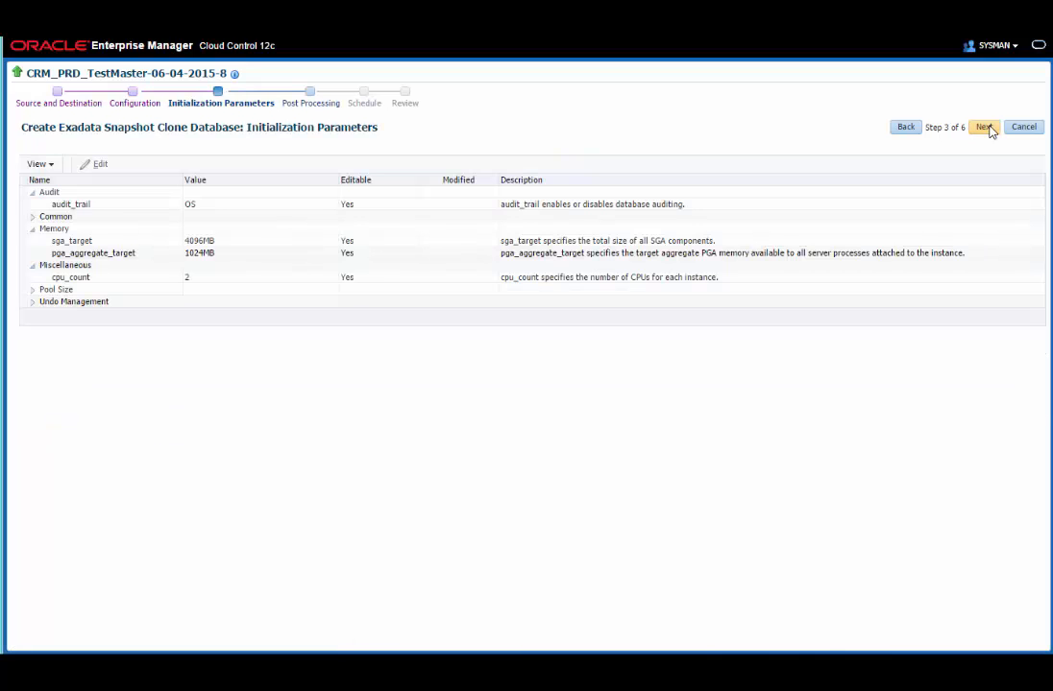
- Accept defaults for initialization parameters, post processing and schedule, reaching the Review page
{"action": "left_click", "coordinate": [983, 127]}
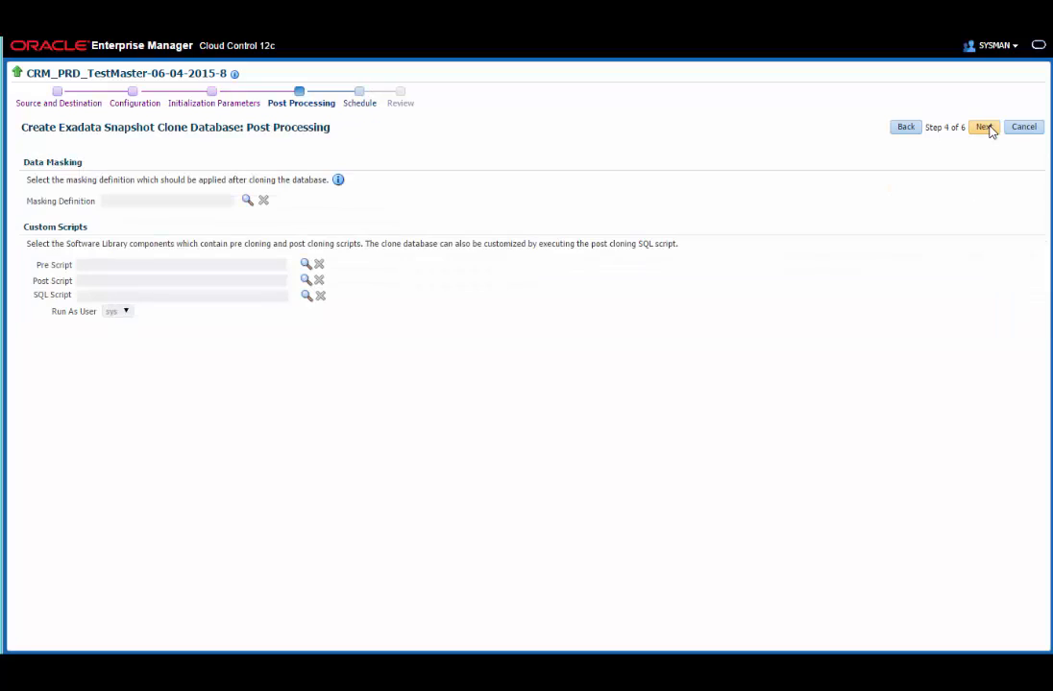
{"action": "left_click", "coordinate": [983, 127]}
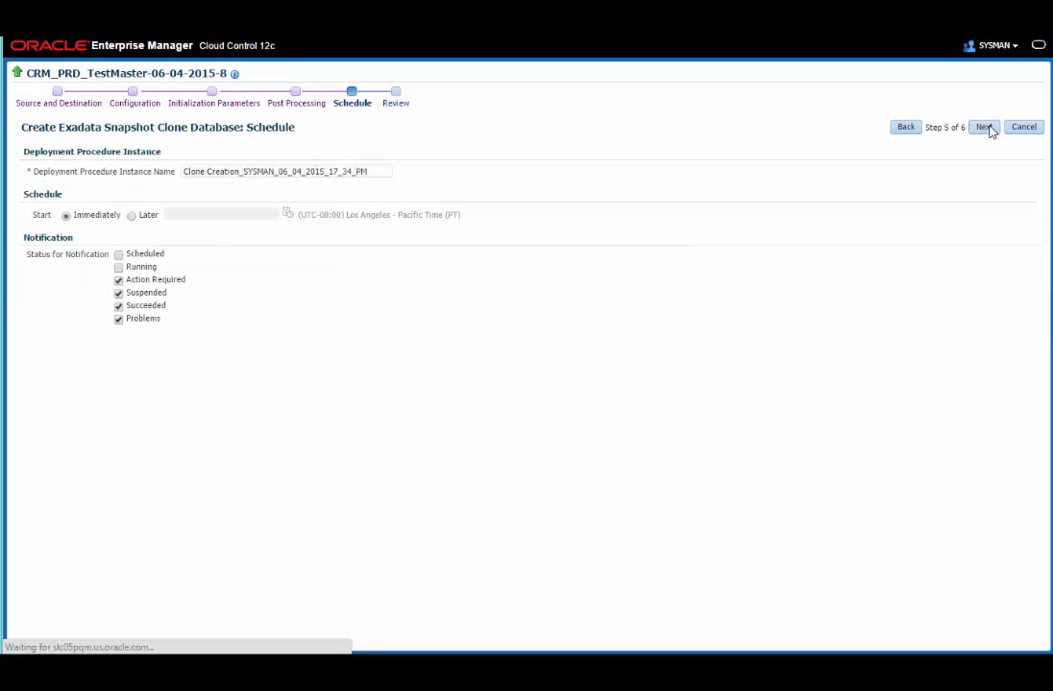
{"action": "left_click", "coordinate": [983, 126]}
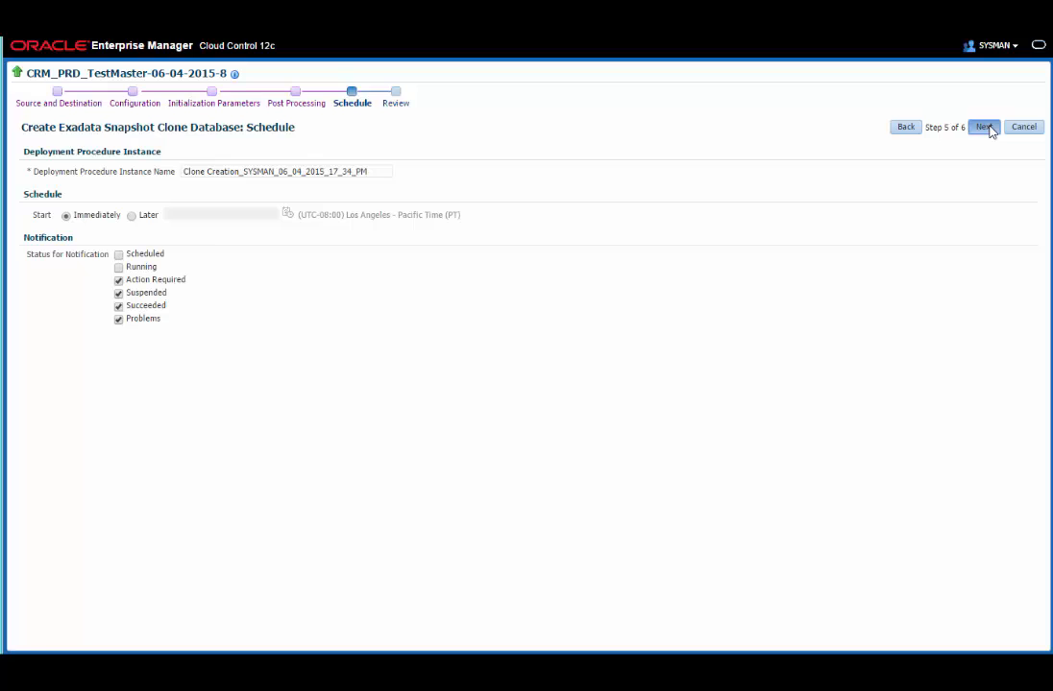
{"action": "left_click", "coordinate": [983, 127]}
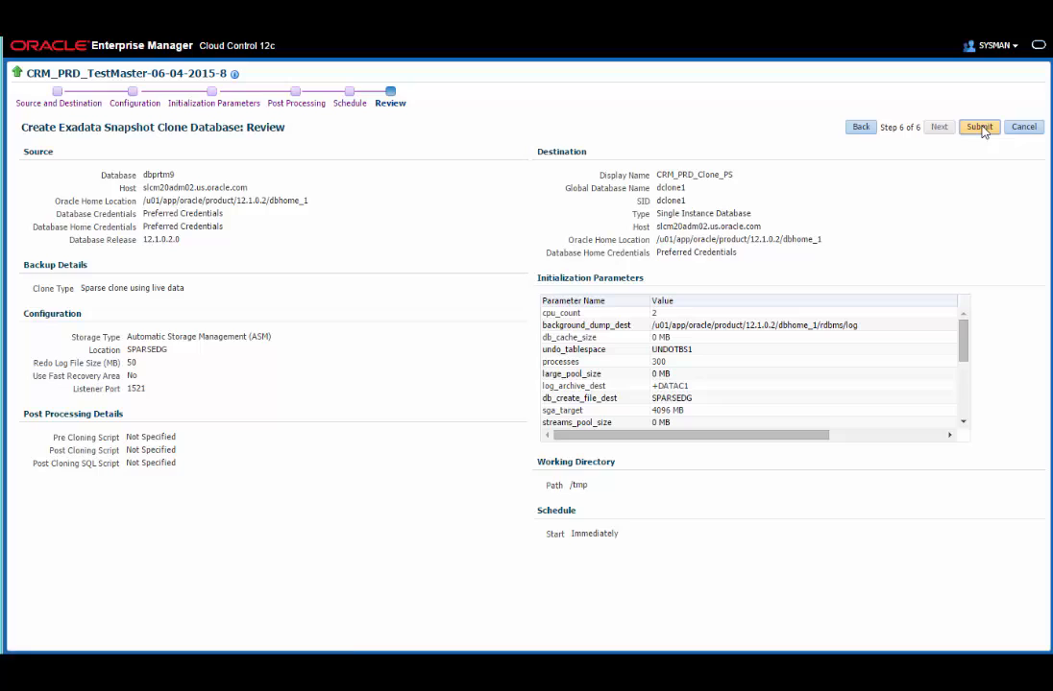
- Submit the CRM_PRD_Clone_PS clone creation procedure and check the Procedure Steps view options
{"action": "left_click", "coordinate": [978, 127]}
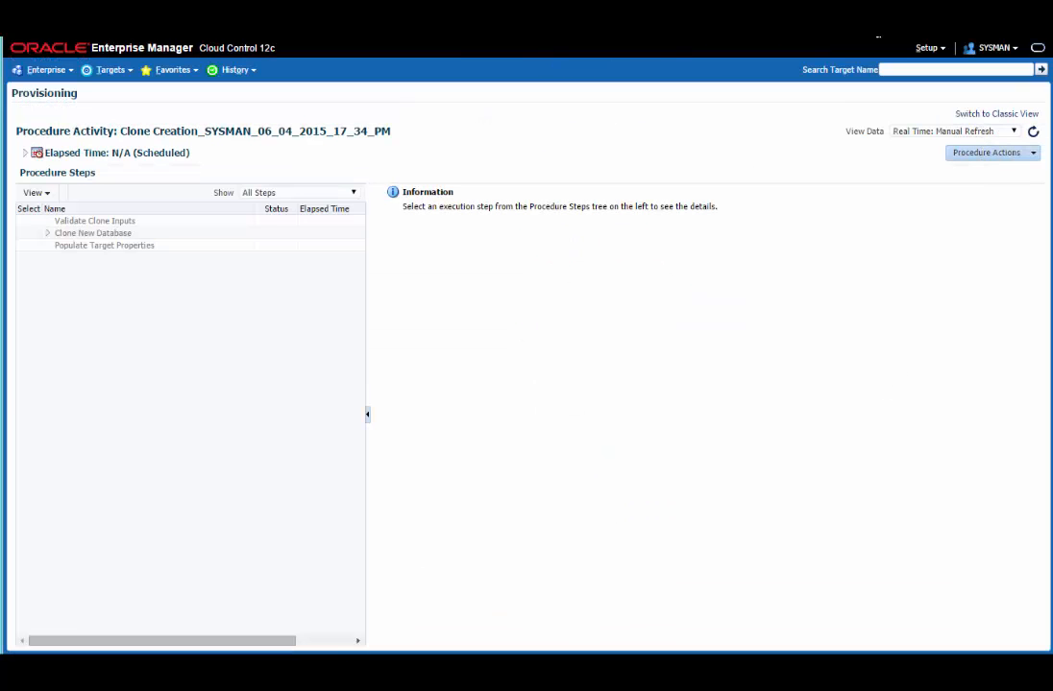
{"action": "left_click", "coordinate": [35, 192]}
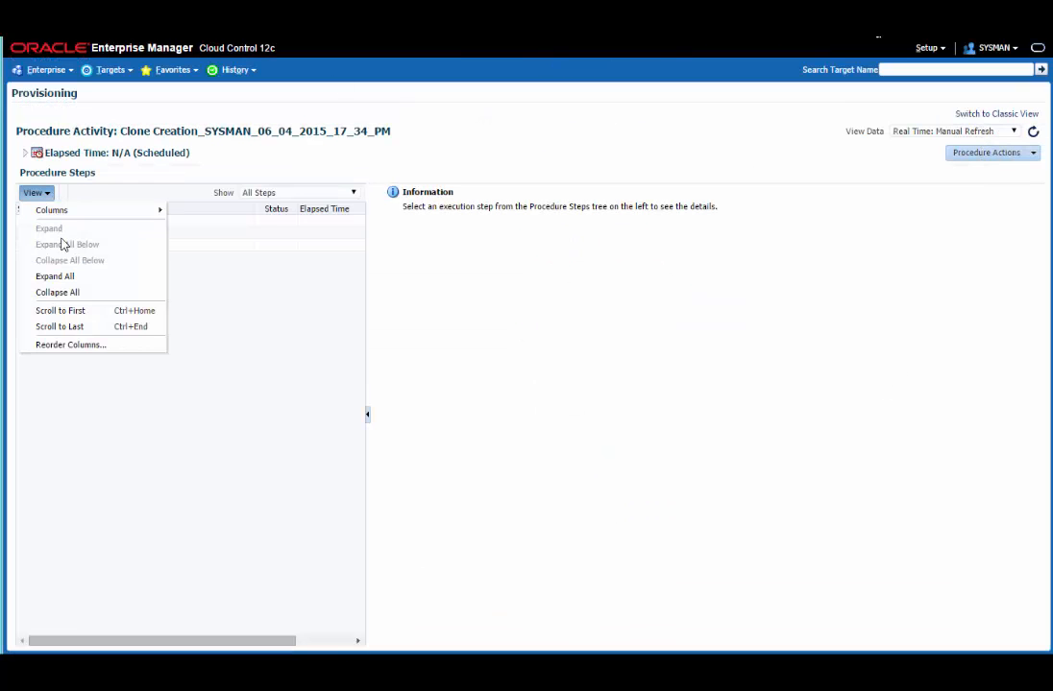
{"action": "left_click", "coordinate": [54, 276]}
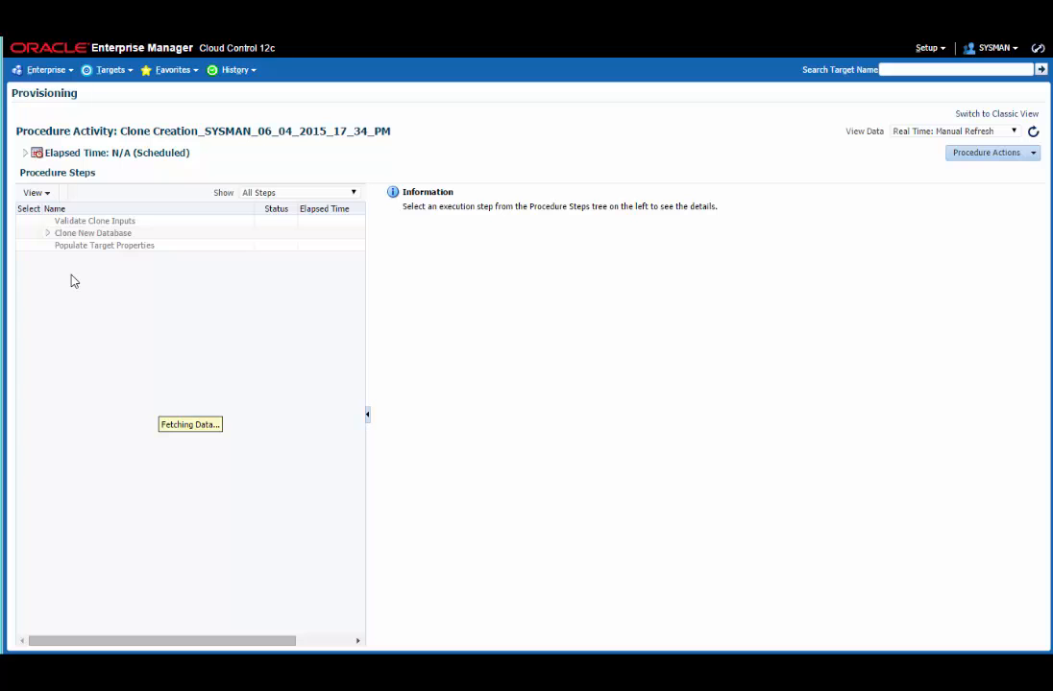
{"action": "left_click", "coordinate": [46, 232]}
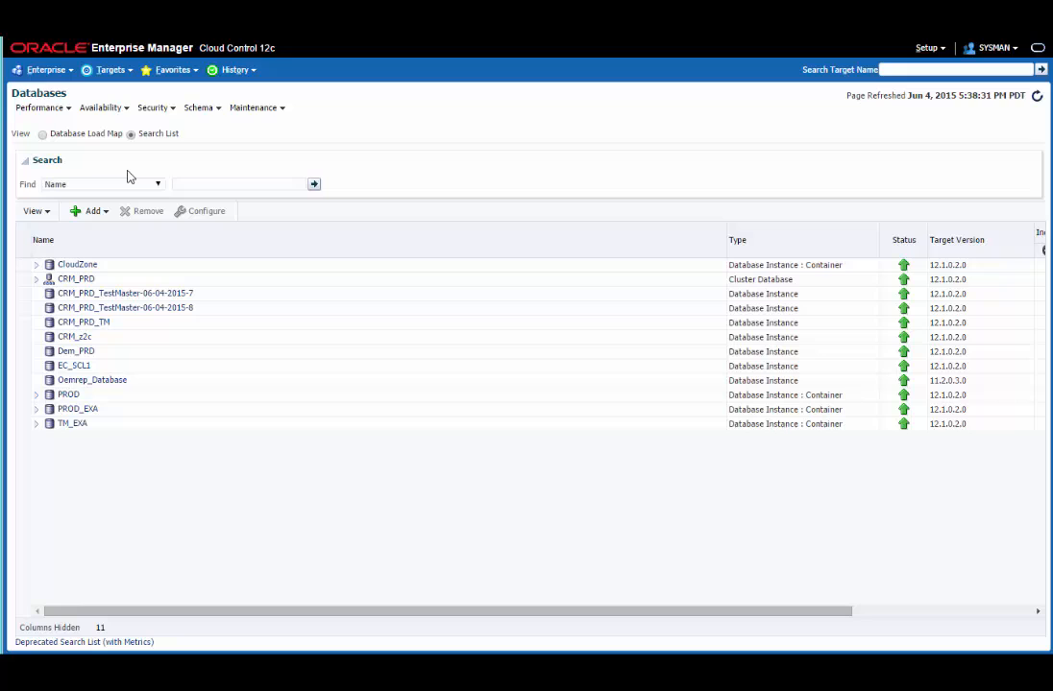
- Select CRM_PRD_TestMaster-06-04-2015-8 in the Databases list and bring up its Oracle Database actions menu
{"action": "left_click", "coordinate": [125, 307]}
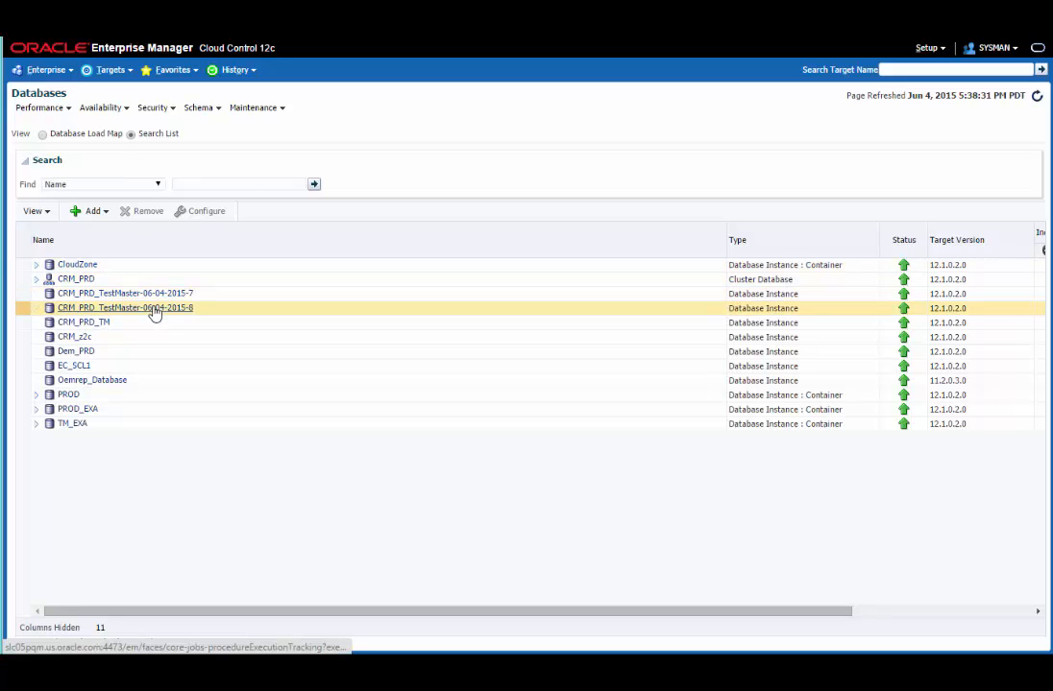
{"action": "left_click", "coordinate": [125, 307]}
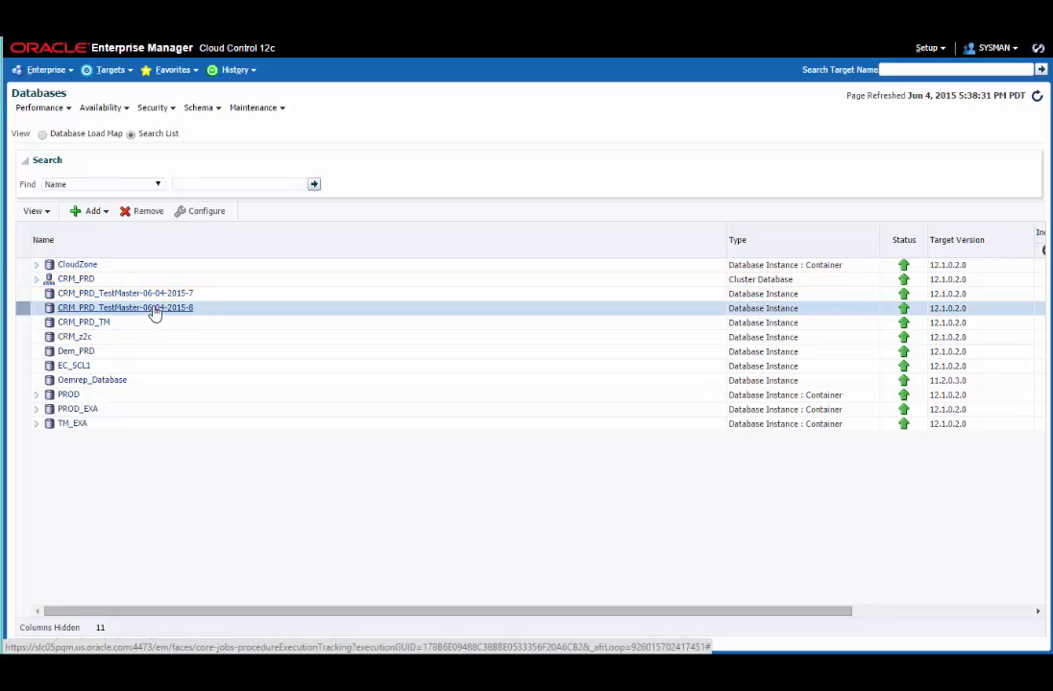
{"action": "right_click", "coordinate": [124, 307]}
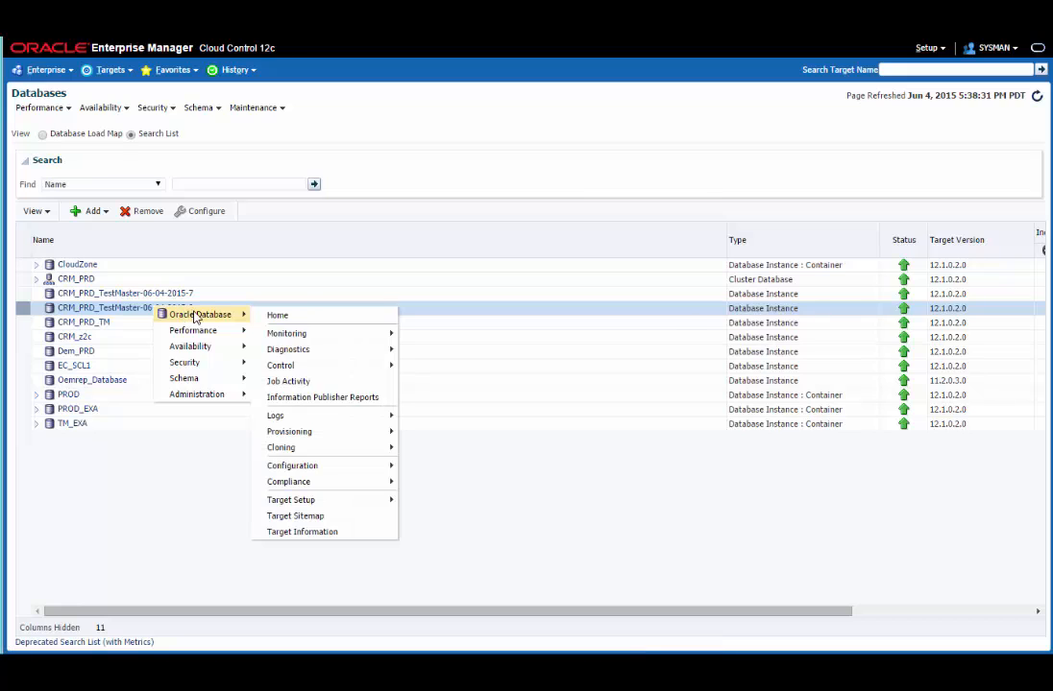
{"action": "mouse_move", "coordinate": [280, 447]}
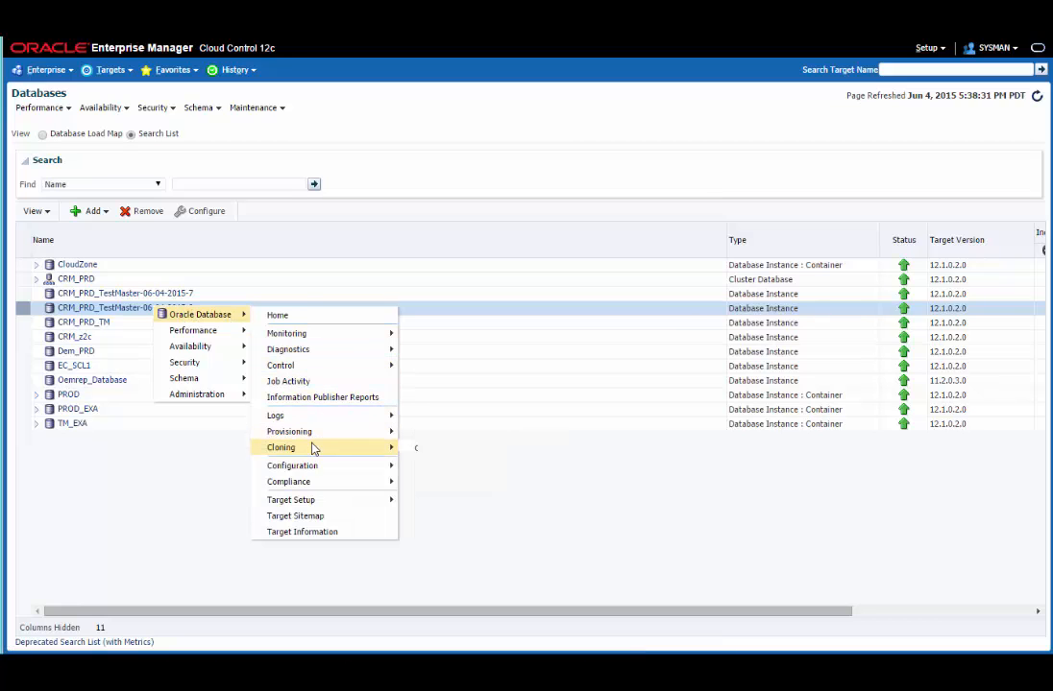